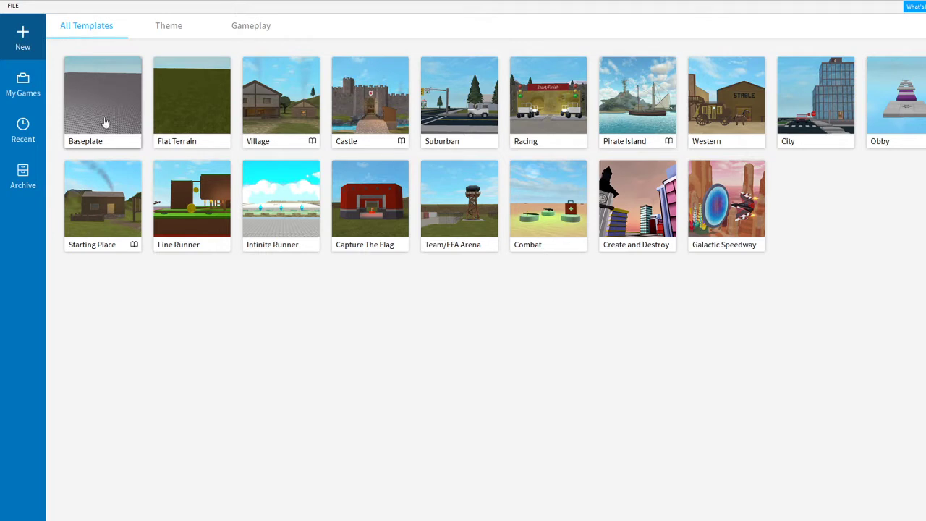
# - Open a new place from the Baseplate template under All Templates
pyautogui.click(102, 95)
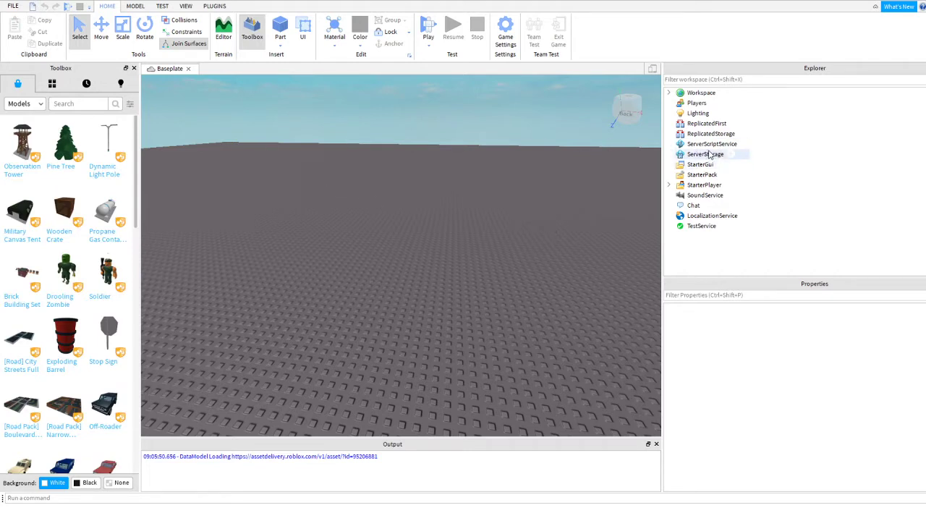
# - Insert a Script into ServerScriptService and rename it MainScript
pyautogui.click(711, 143)
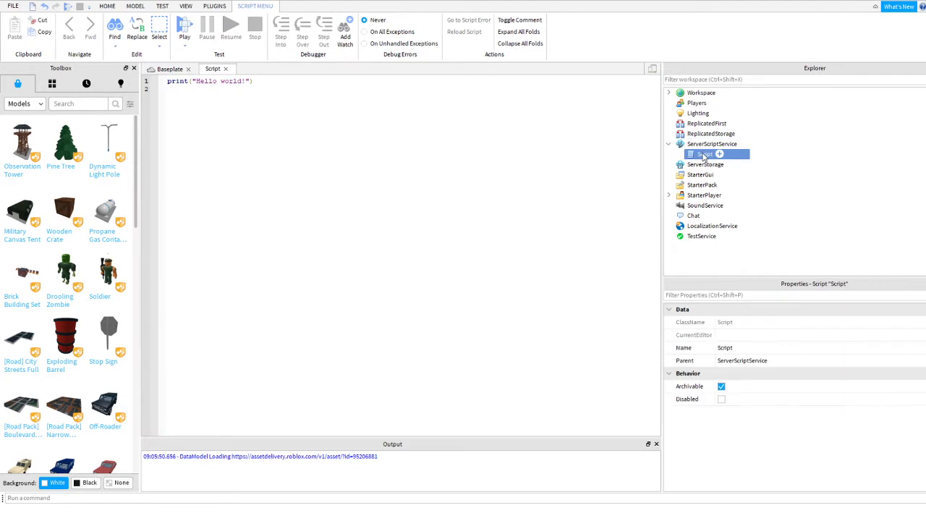
pyautogui.doubleClick(706, 155)
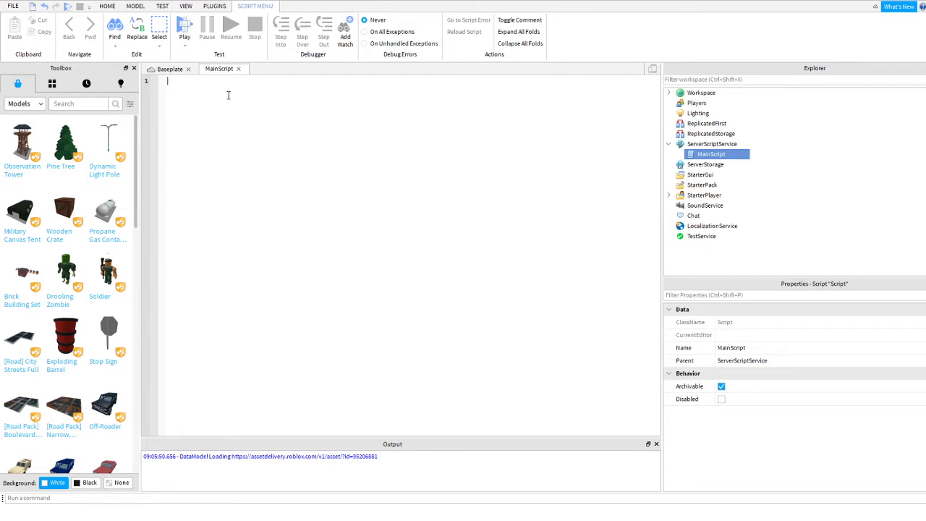
# - Connect a function(player) handler to game.Players.PlayerAdded in MainScript
pyautogui.write('game.Players')
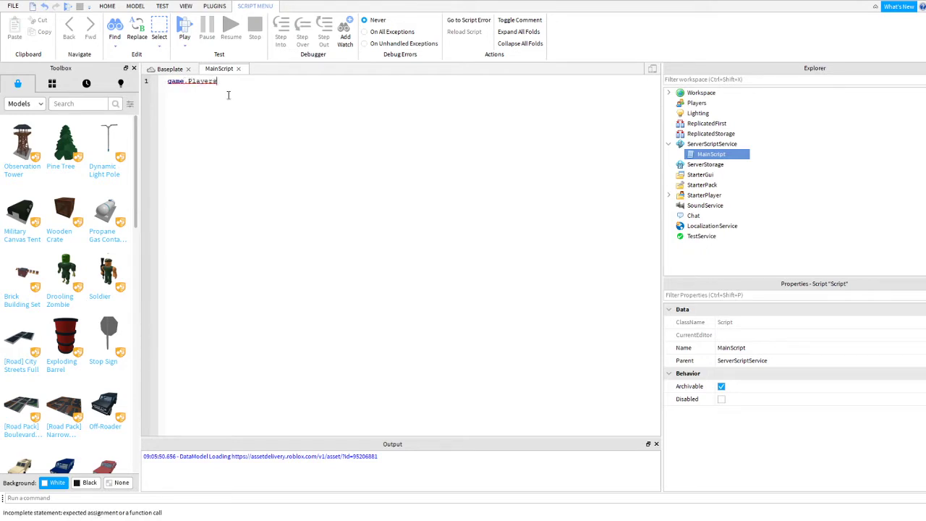
pyautogui.write('P1')
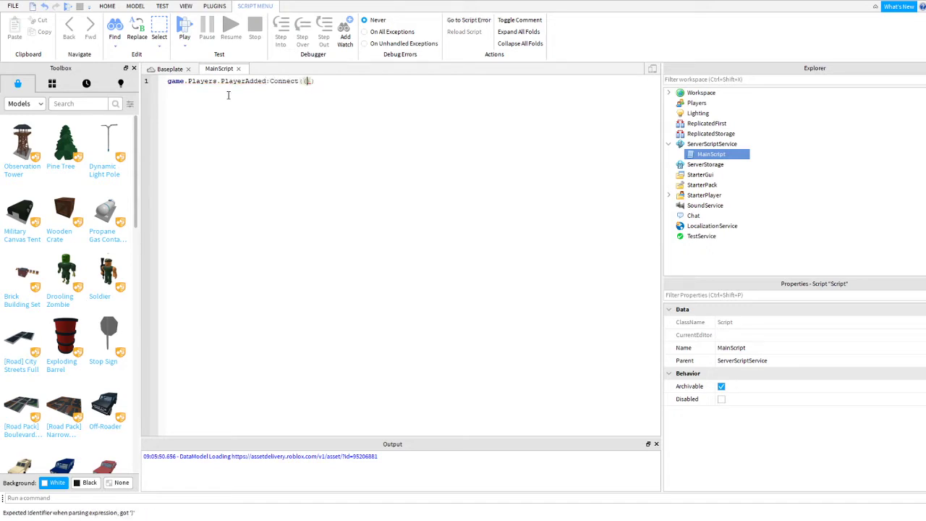
pyautogui.write('function')
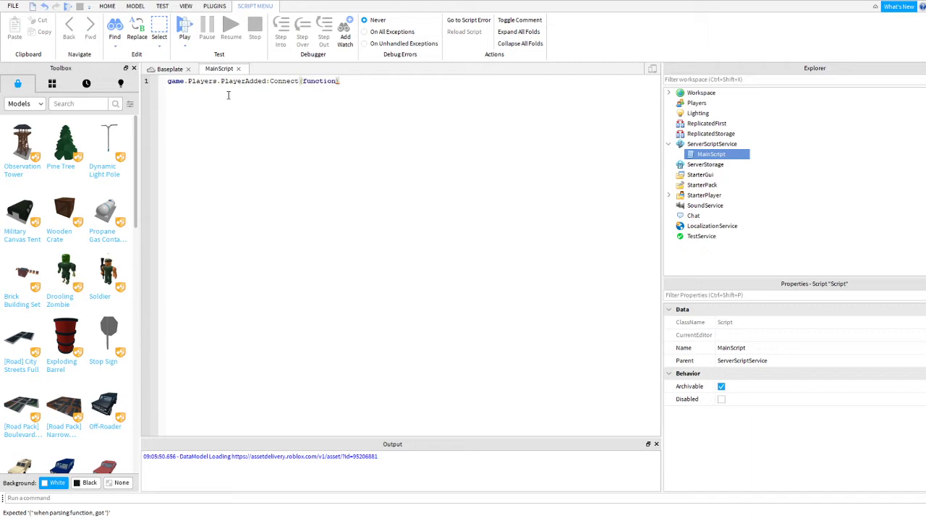
pyautogui.write('()')
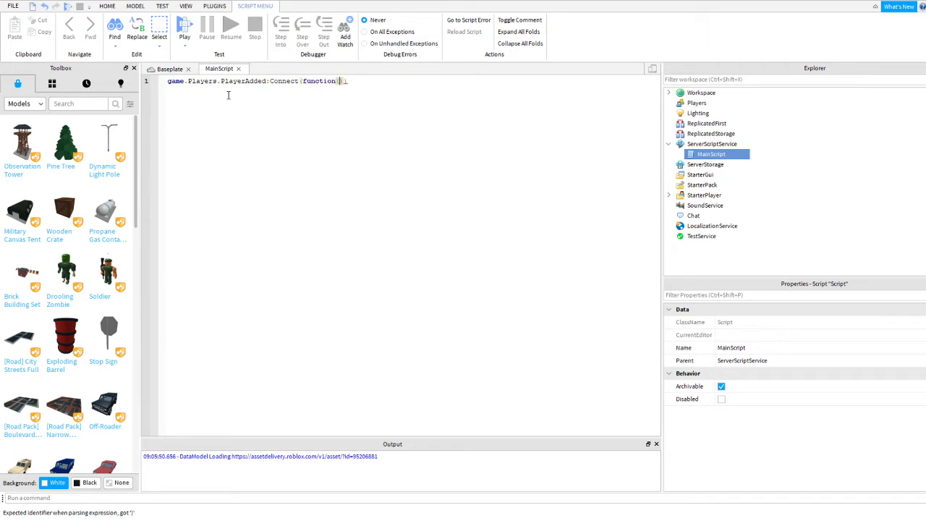
pyautogui.write('player)')
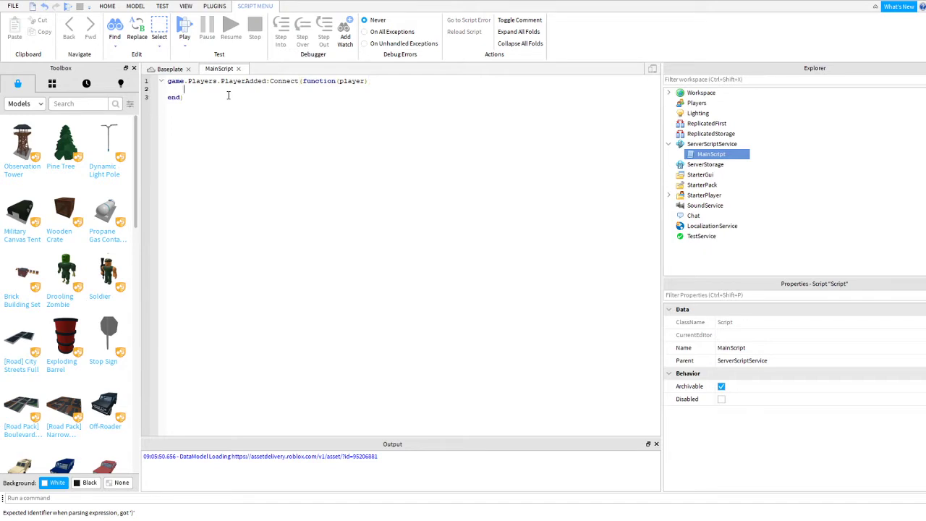
# - Create a Folder under the player with Instance.new and name it "leaderstats"
pyautogui.write('local leaderstas =')
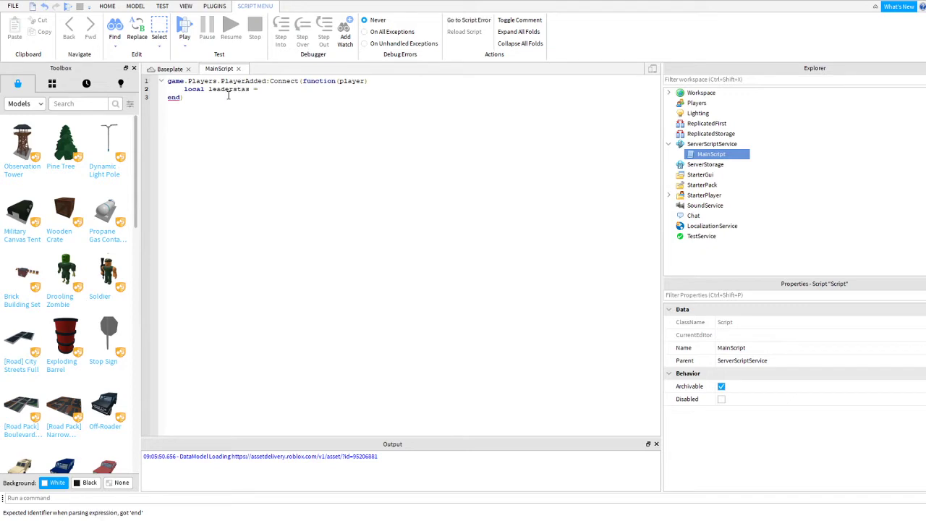
pyautogui.write('Instance')
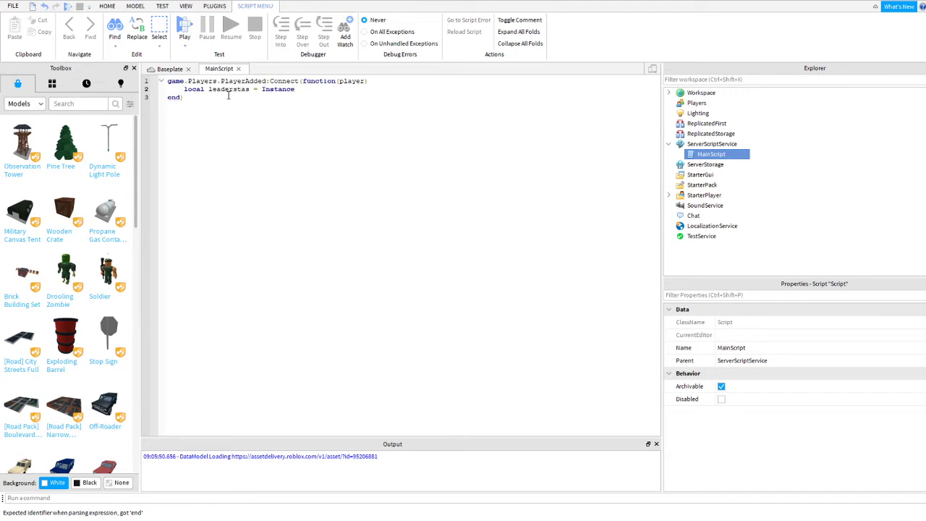
pyautogui.write('.new()')
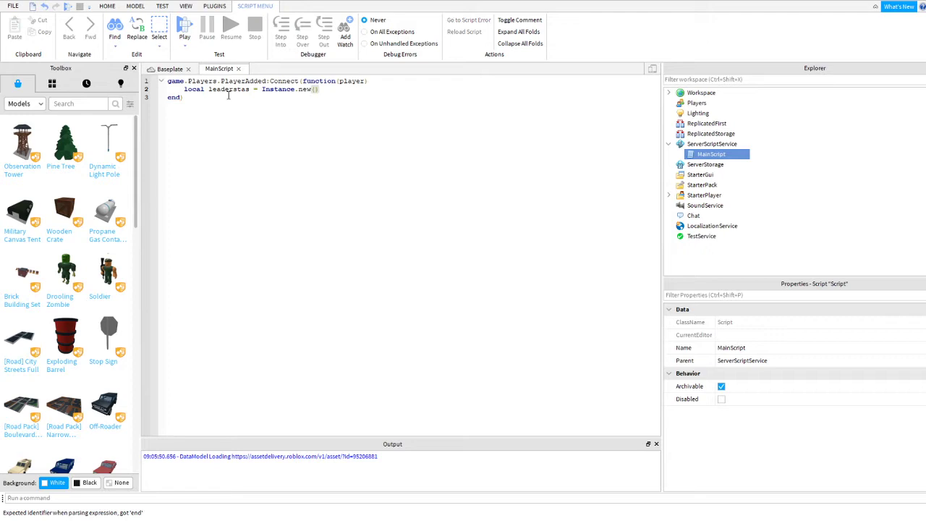
pyautogui.write('"Folder"')
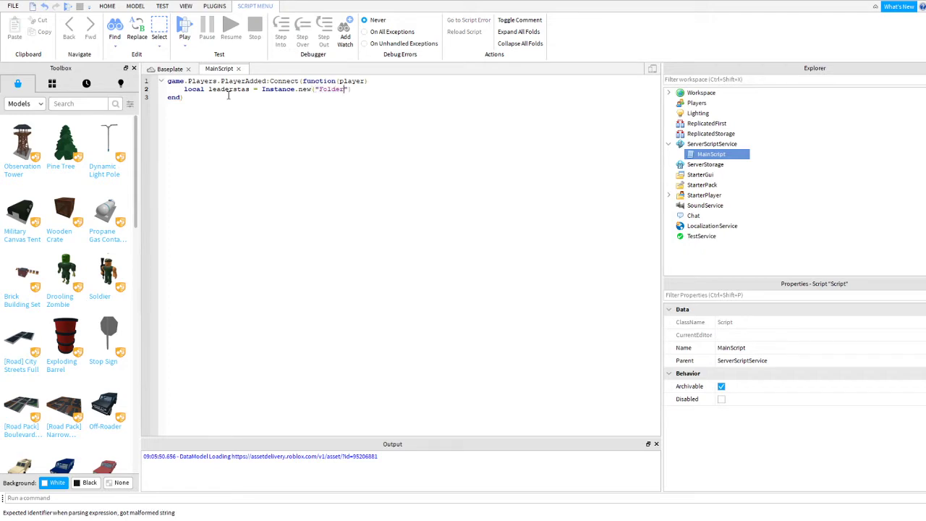
pyautogui.write(', player')
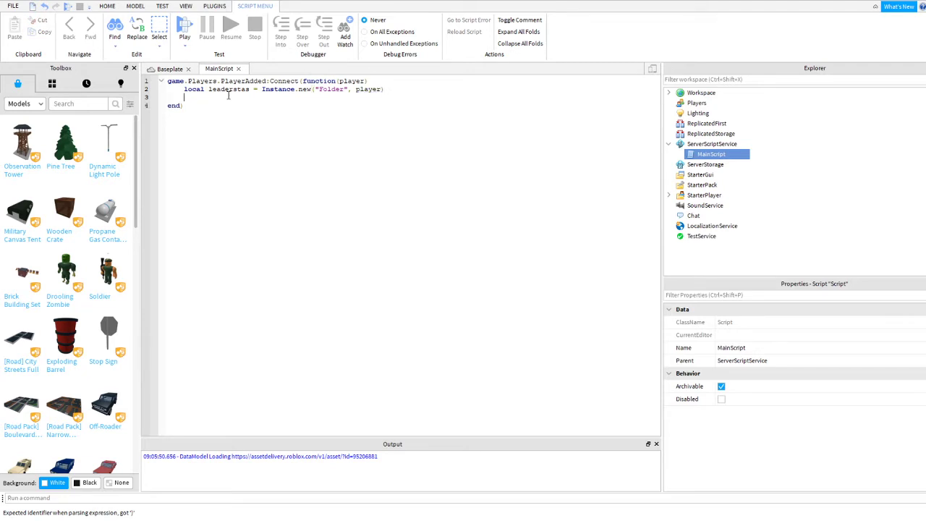
pyautogui.write('local')
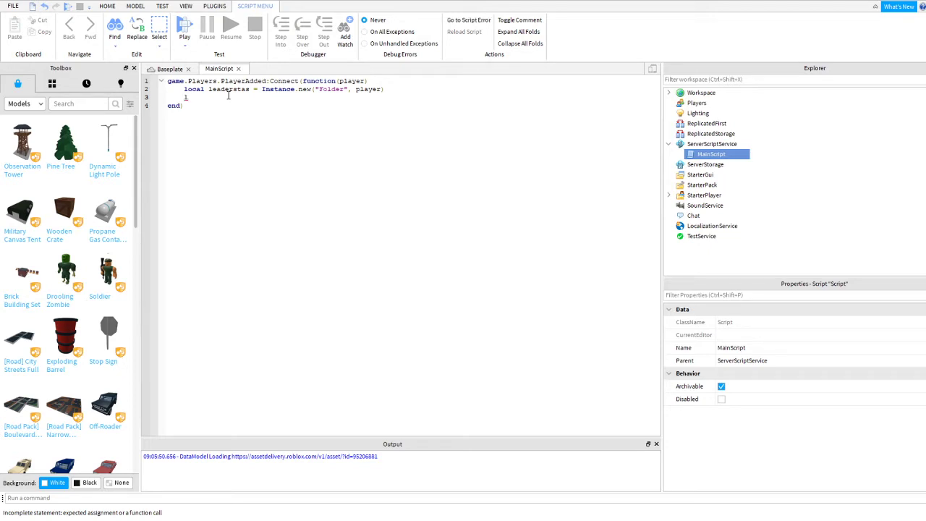
pyautogui.write('leaderstas.Na')
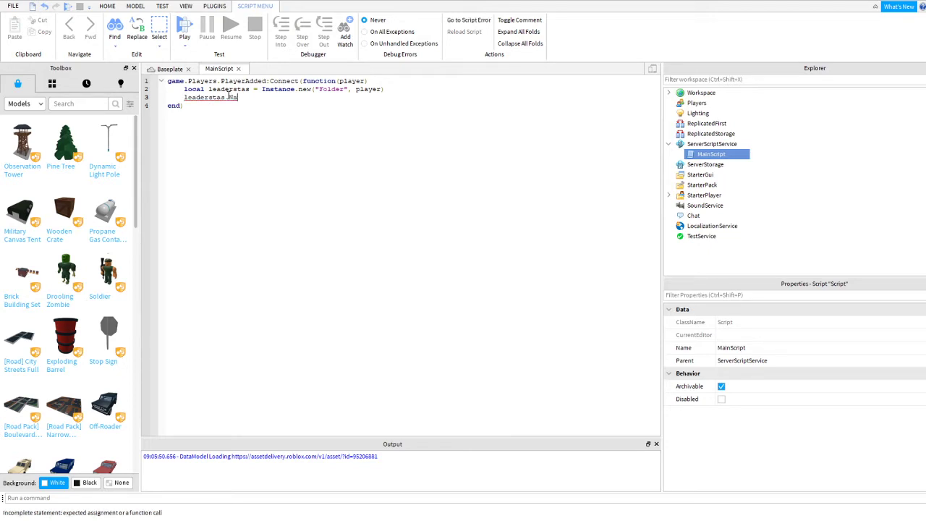
pyautogui.write('Name =')
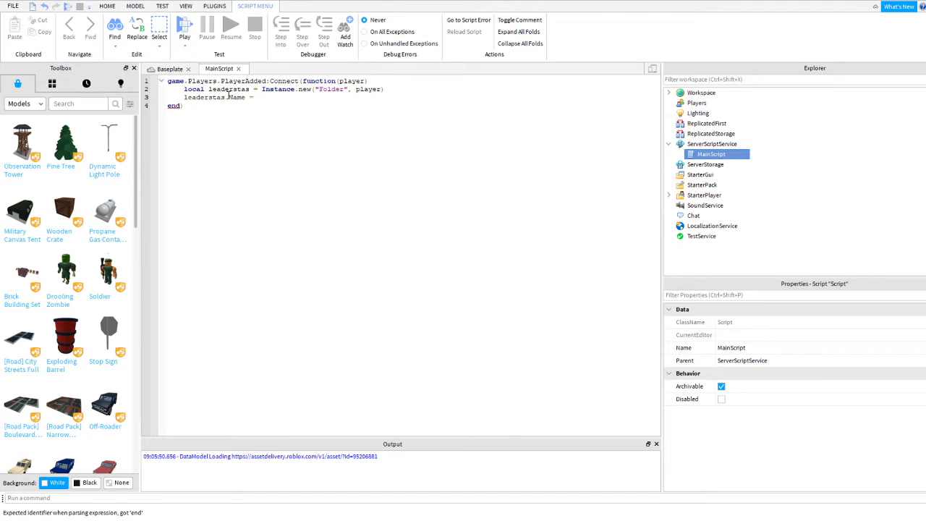
pyautogui.write('"L4"')
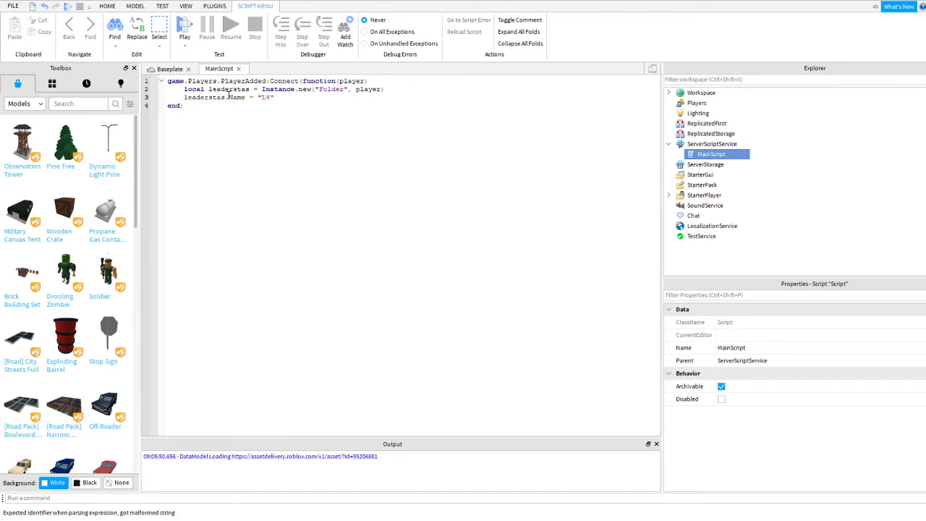
pyautogui.write('leaderstats')
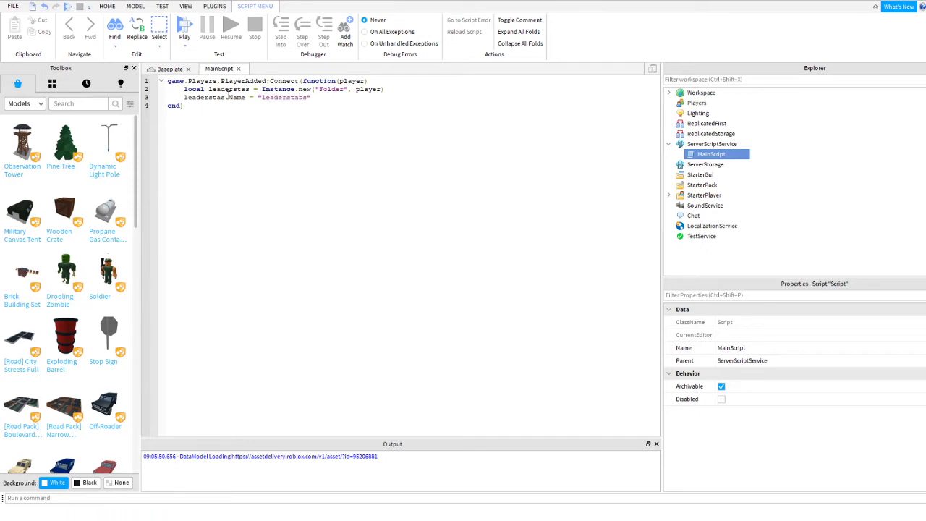
# - Create a local playerPoints IntValue parented to leaderstats
pyautogui.press('Enter')
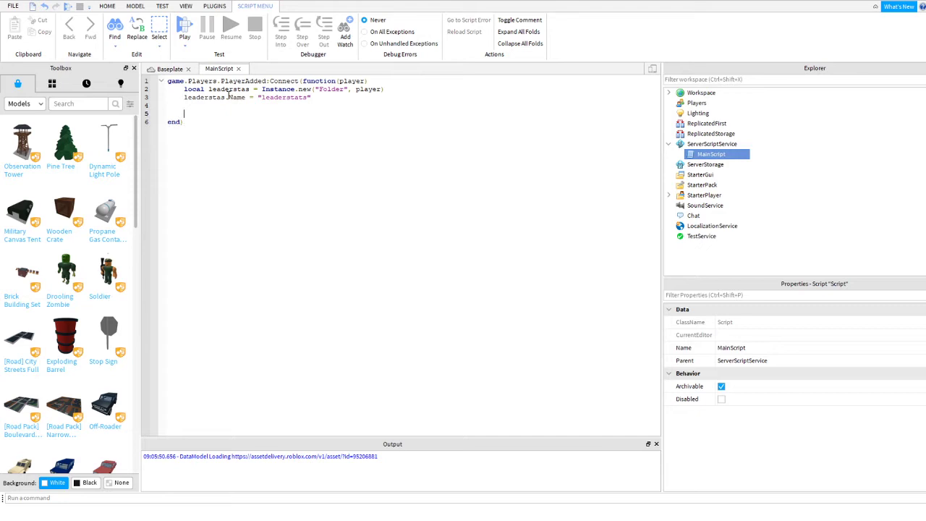
pyautogui.write('local')
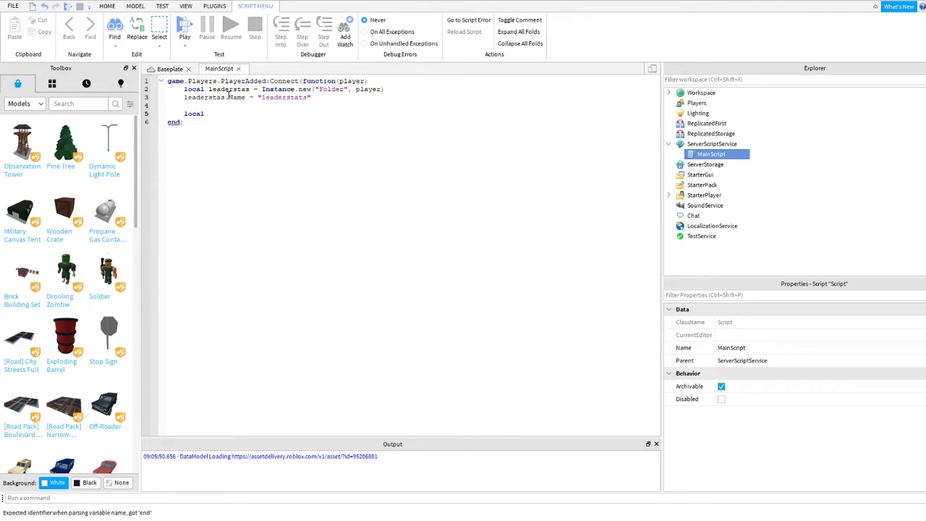
pyautogui.write('playerPoints')
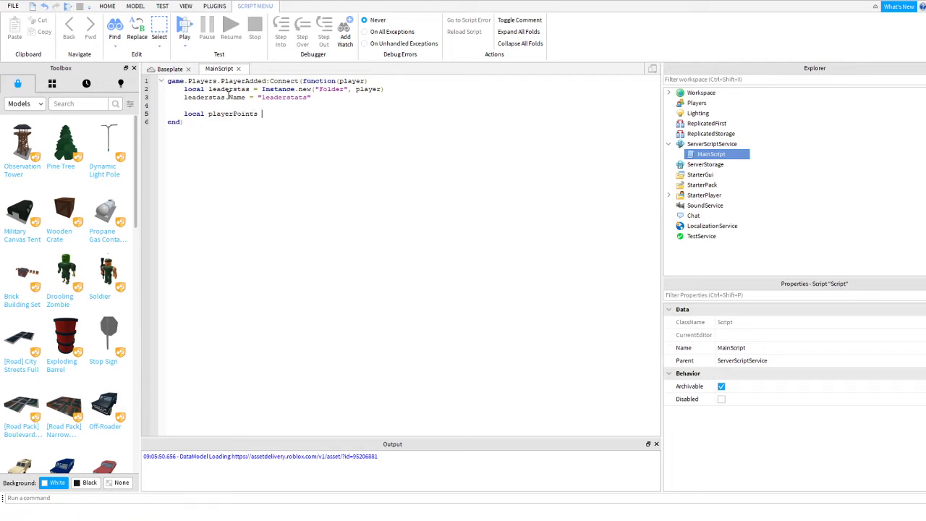
pyautogui.write('Instance')
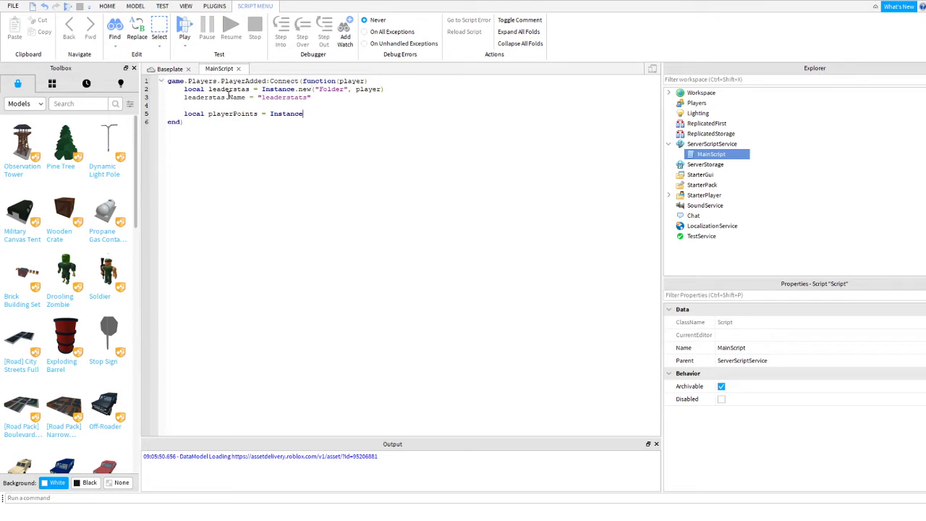
pyautogui.write('.new')
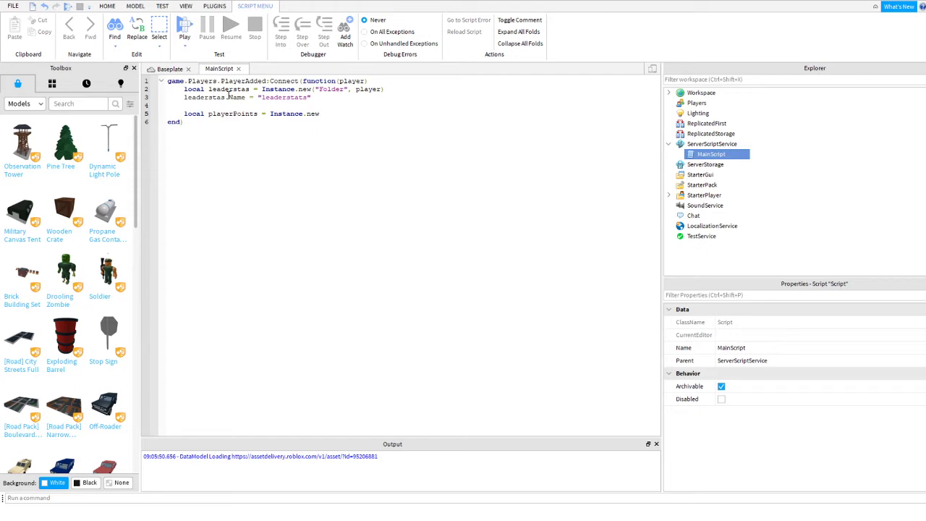
pyautogui.write('()')
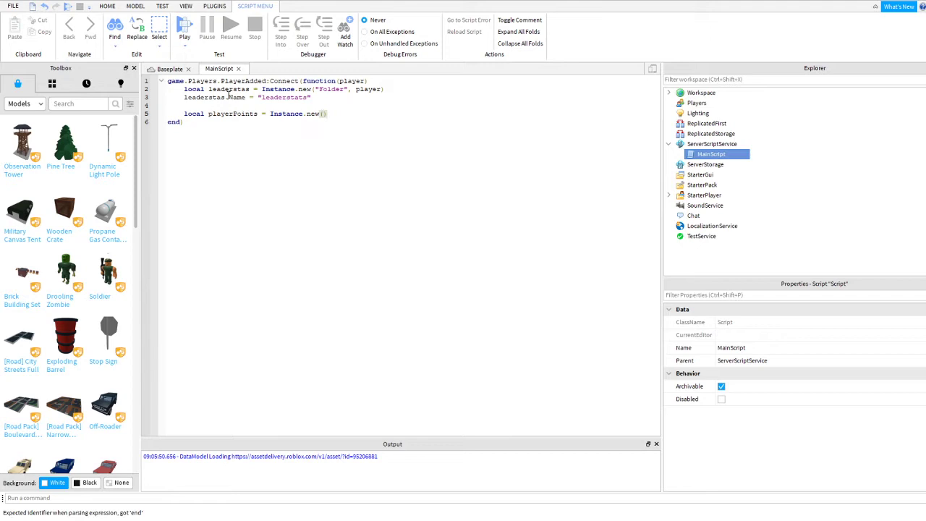
pyautogui.write('"IntValue",')
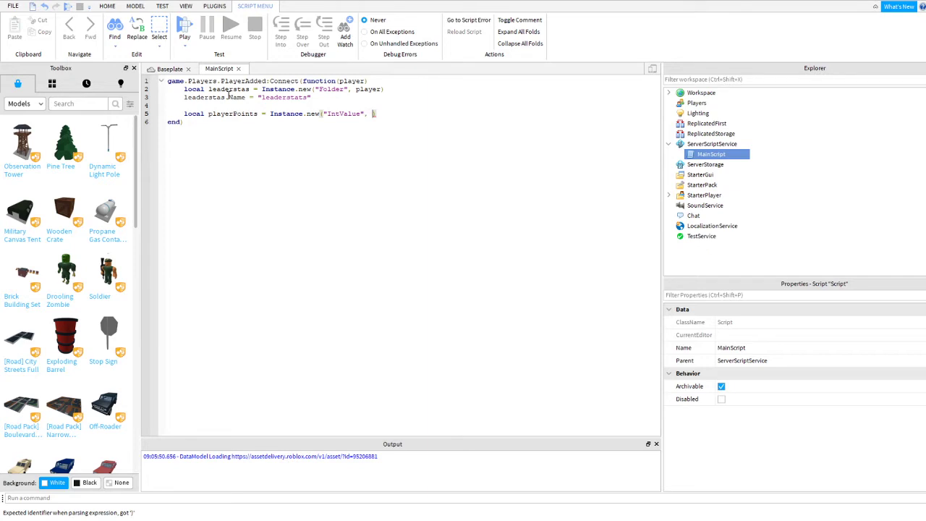
pyautogui.write('1')
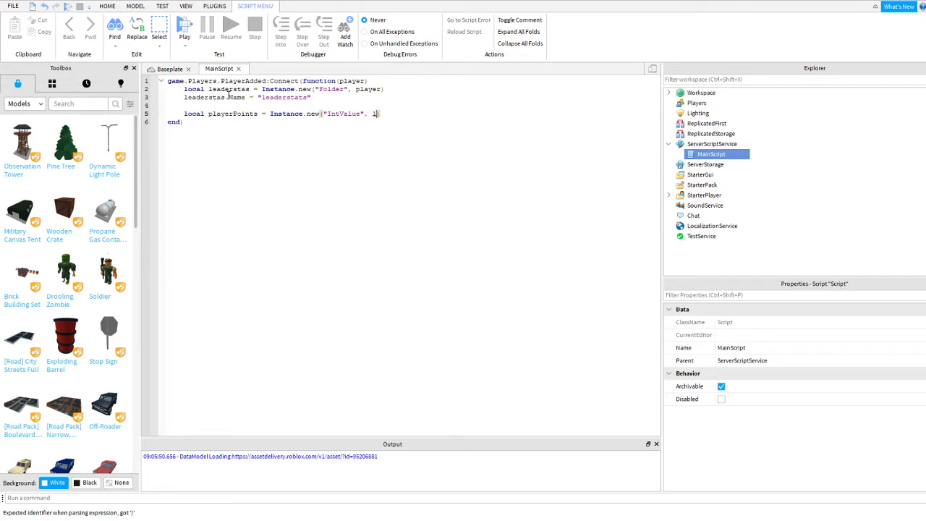
pyautogui.write('leaderstats')
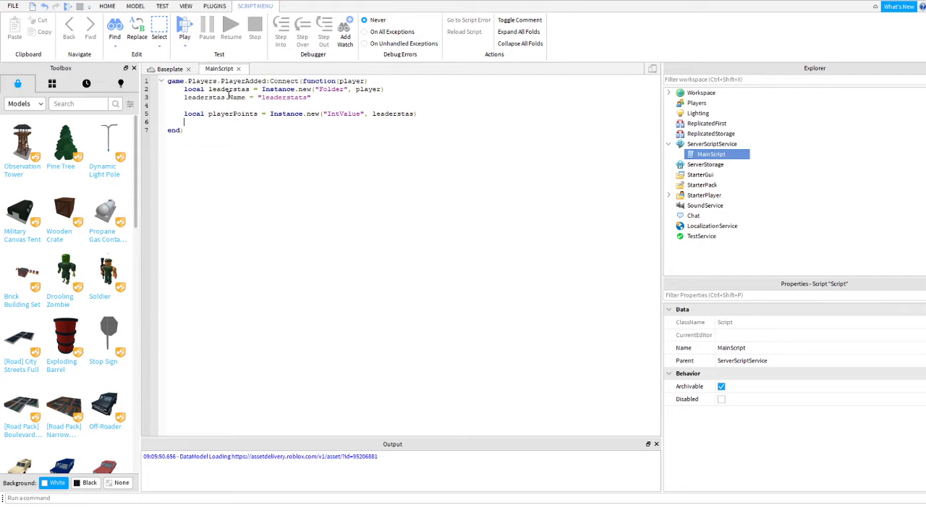
# - Set playerPoints Name to "Points" and its Value to 10
pyautogui.write('playerPoints')
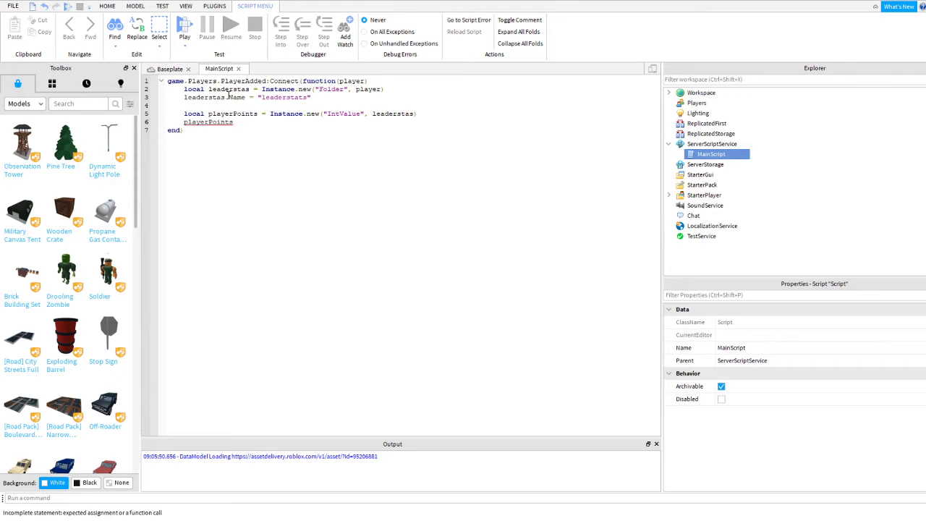
pyautogui.write('.Name =')
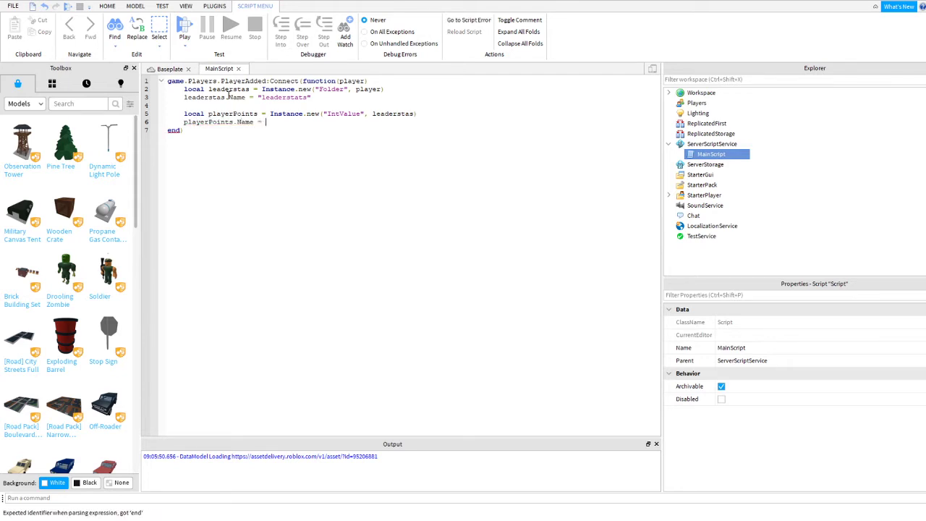
pyautogui.write('"Points"')
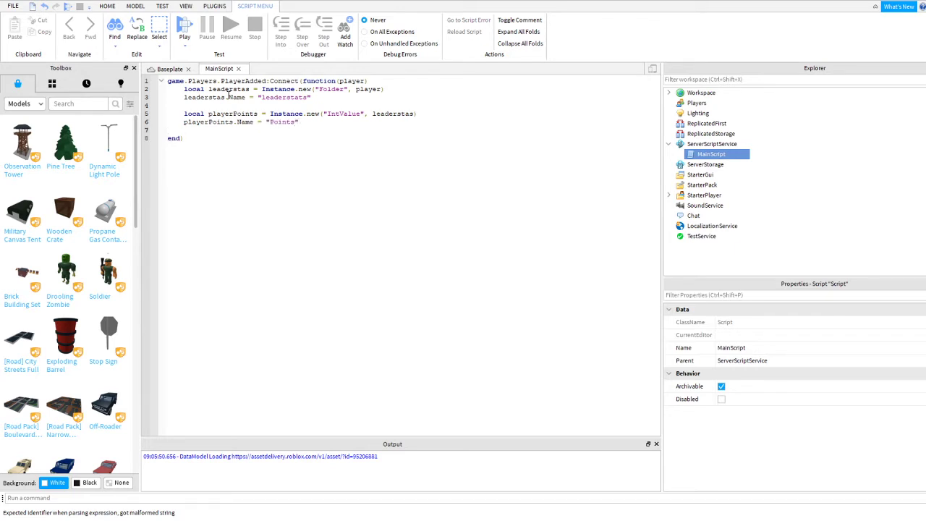
pyautogui.write('playerPoints')
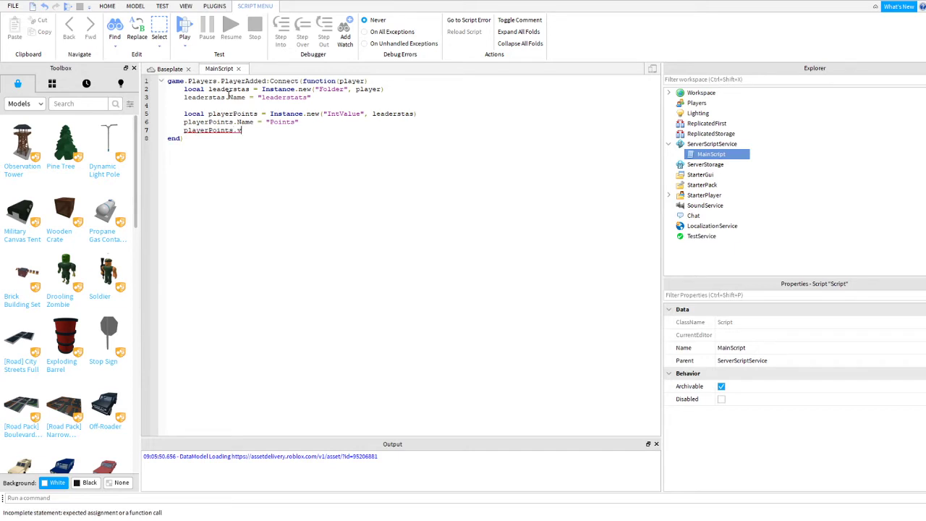
pyautogui.write('.Value = 10')
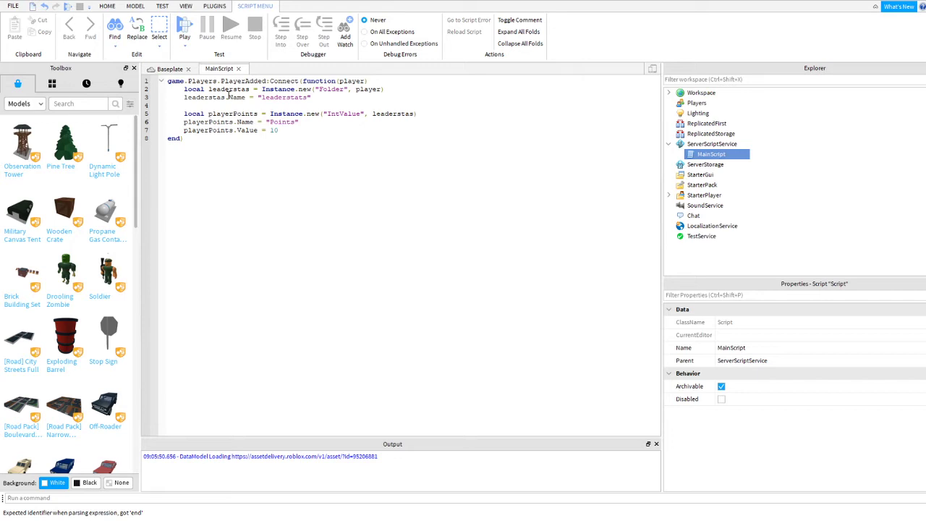
pyautogui.moveTo(186, 55)
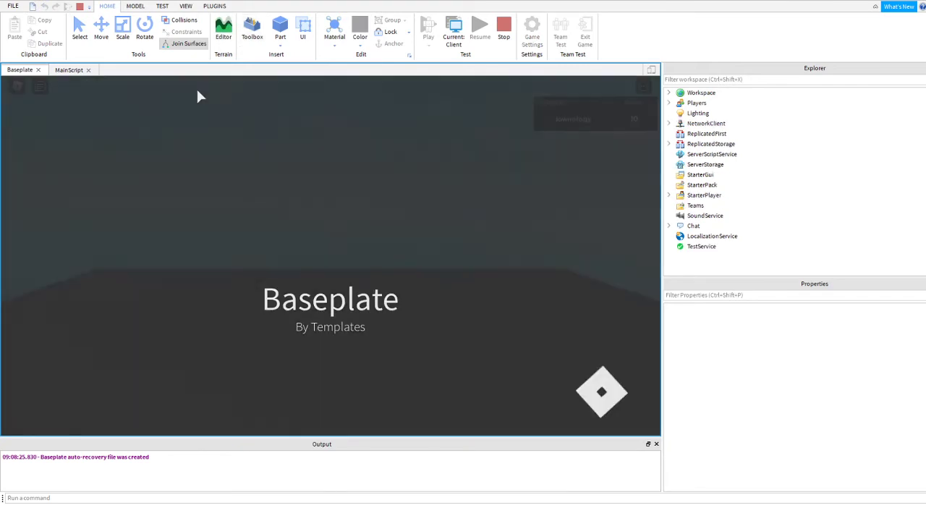
# - Playtest the place and check the leaderboard lists the player with 10 Points
pyautogui.click(427, 25)
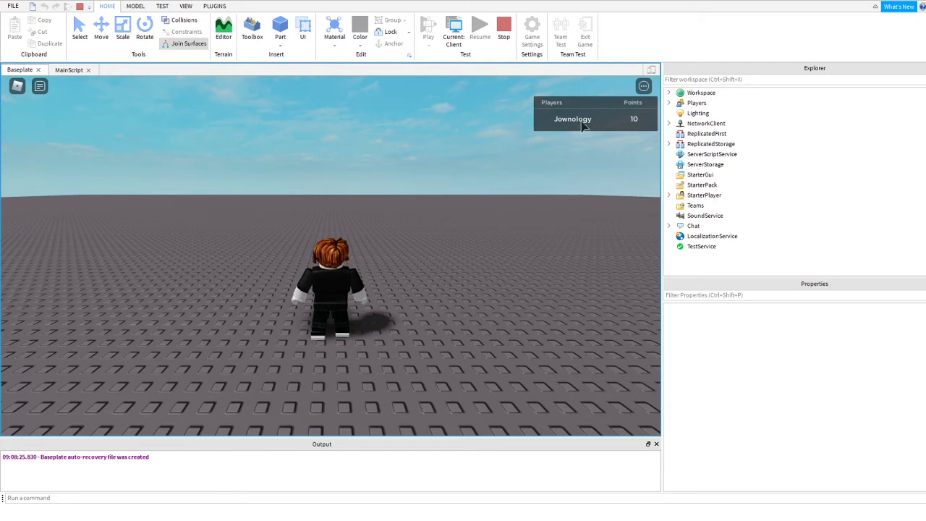
pyautogui.moveTo(642, 127)
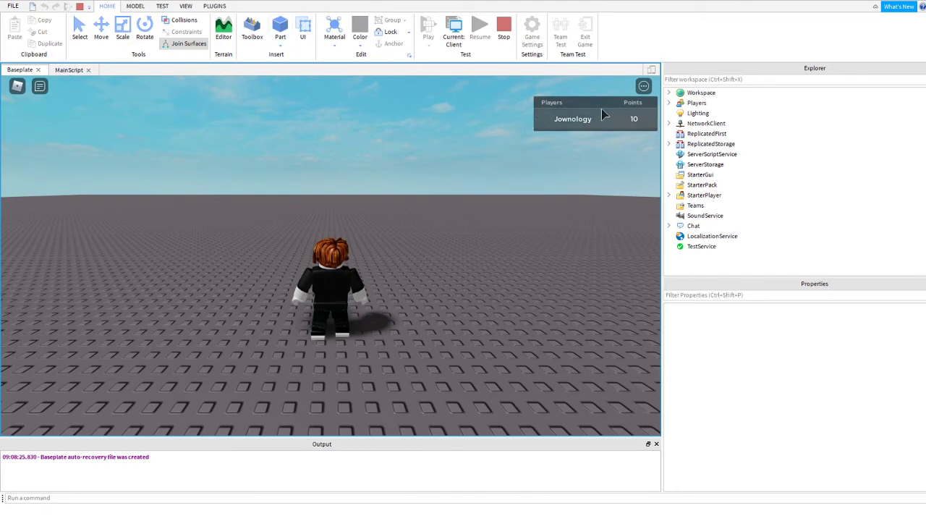
pyautogui.moveTo(586, 123)
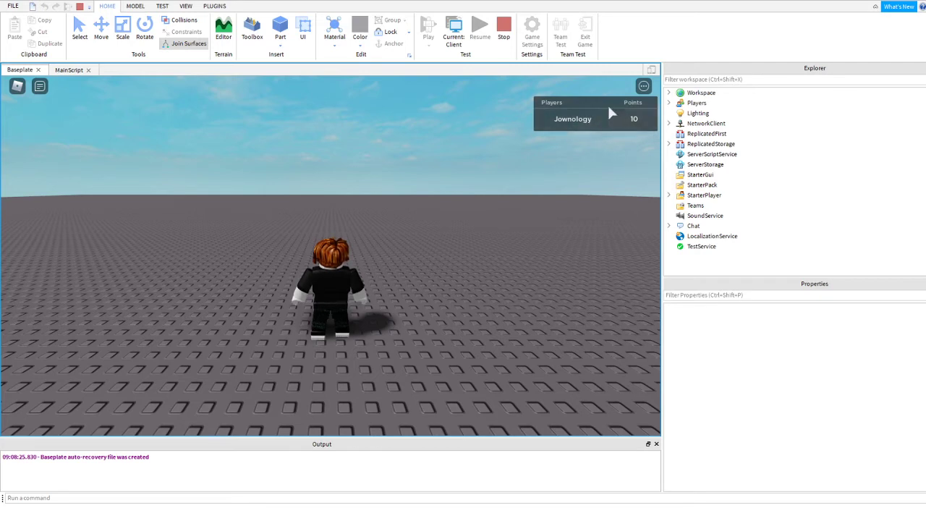
pyautogui.moveTo(181, 112)
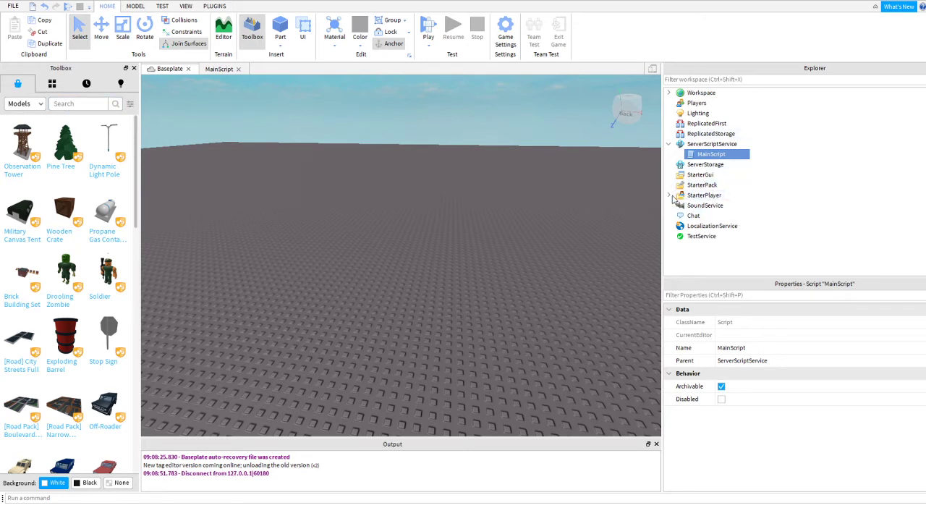
# - Insert a LocalScript into StarterPlayer > StarterPlayerScripts
pyautogui.click(668, 194)
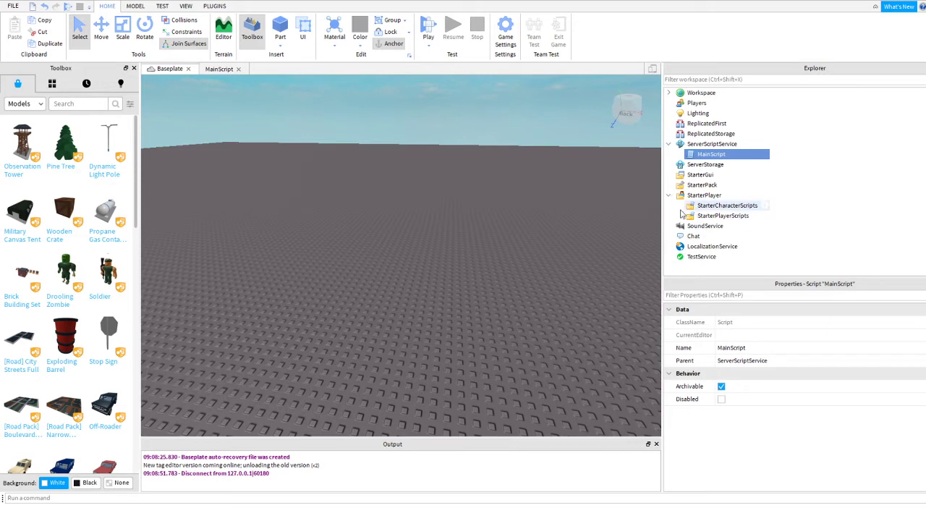
pyautogui.click(723, 216)
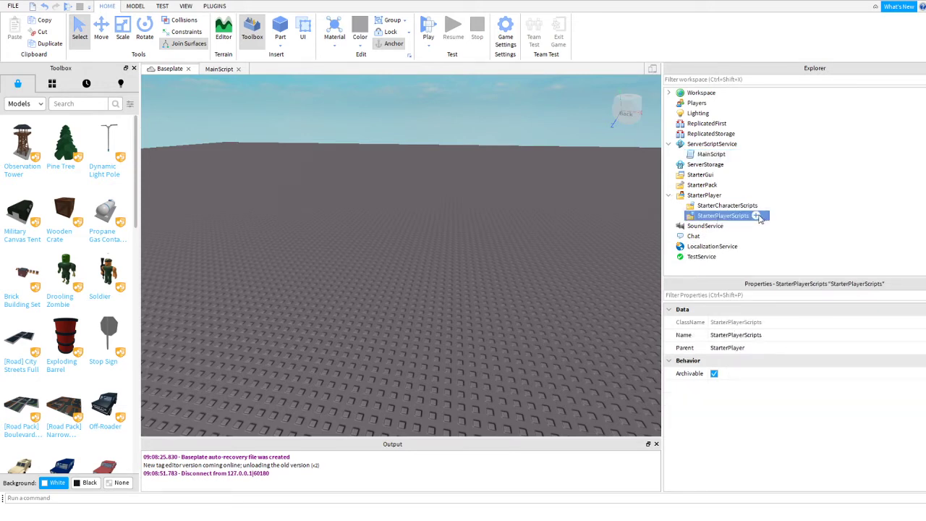
pyautogui.click(758, 215)
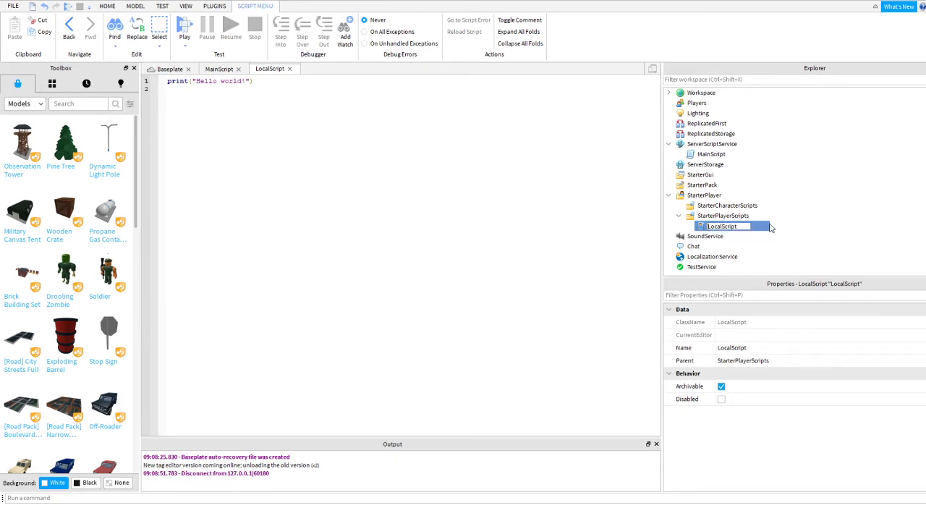
# - Name the LocalScript disableLeaderBoard and remove its print line
pyautogui.write('disableLeaderBoard')
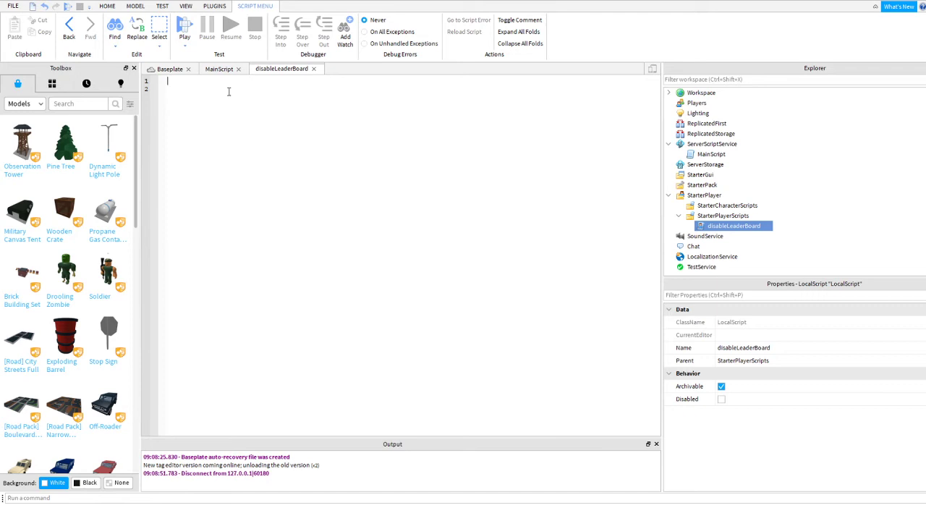
# - Write game.StarterGui:SetCoreGuiEnabled(Enum.CoreGuiType.PlayerList, false) in disableLeaderBoard
pyautogui.write('game.')
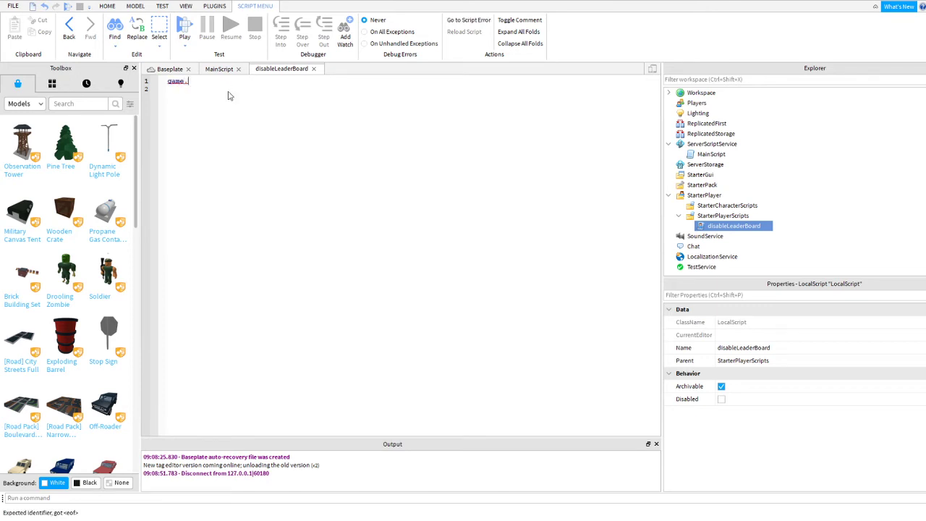
pyautogui.write('.StarterGui')
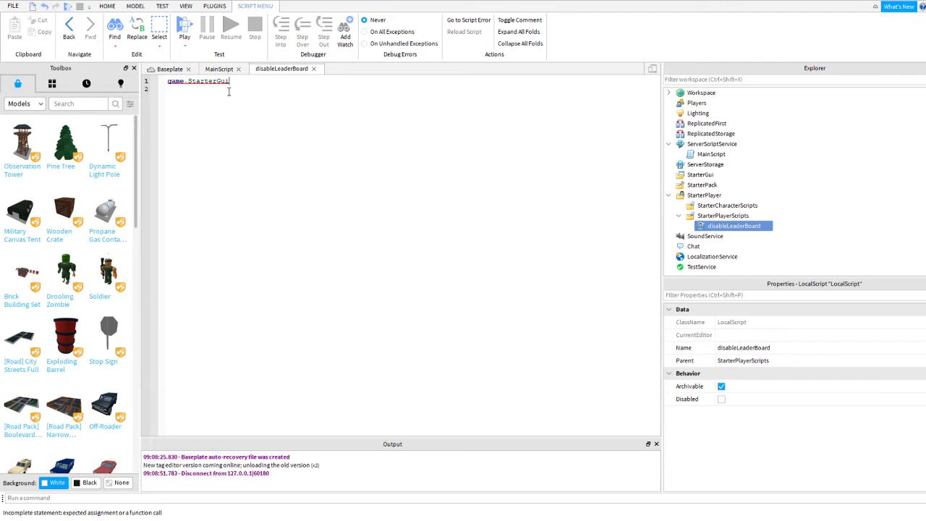
pyautogui.write(':get')
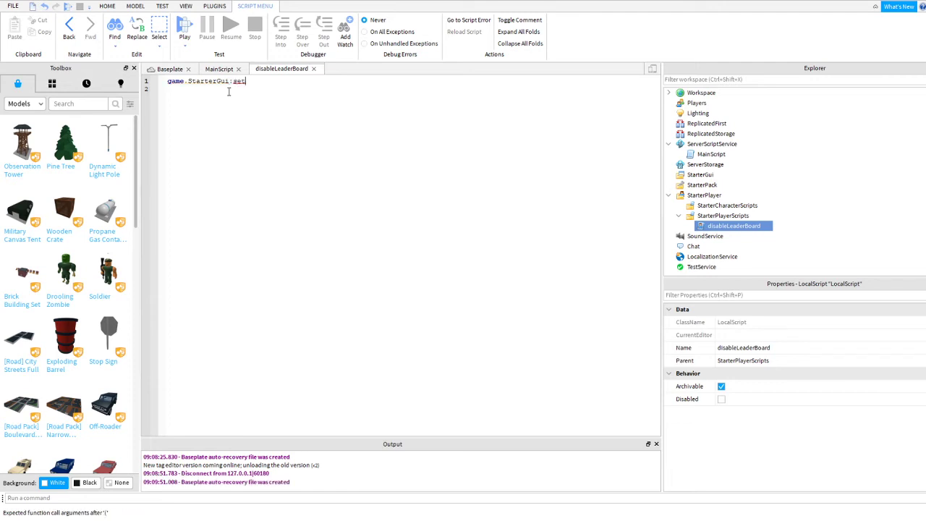
pyautogui.write('core')
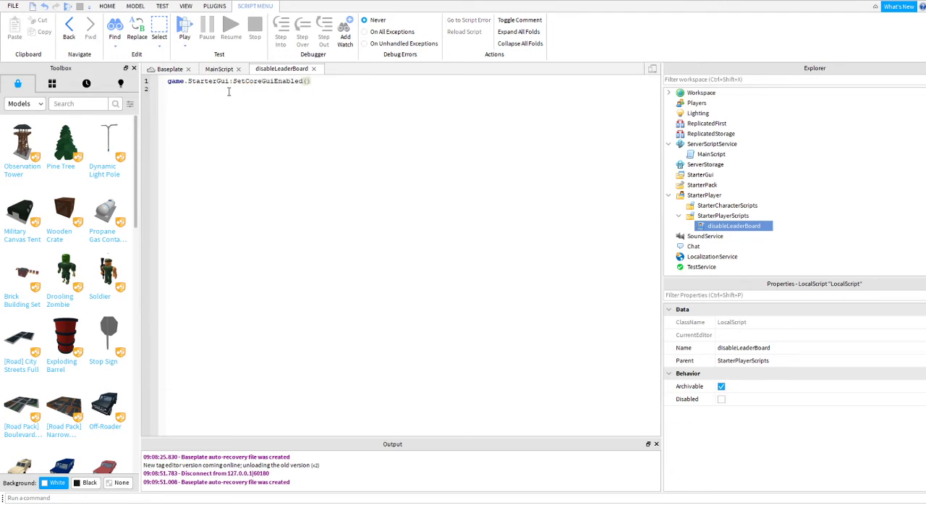
pyautogui.write('Enum')
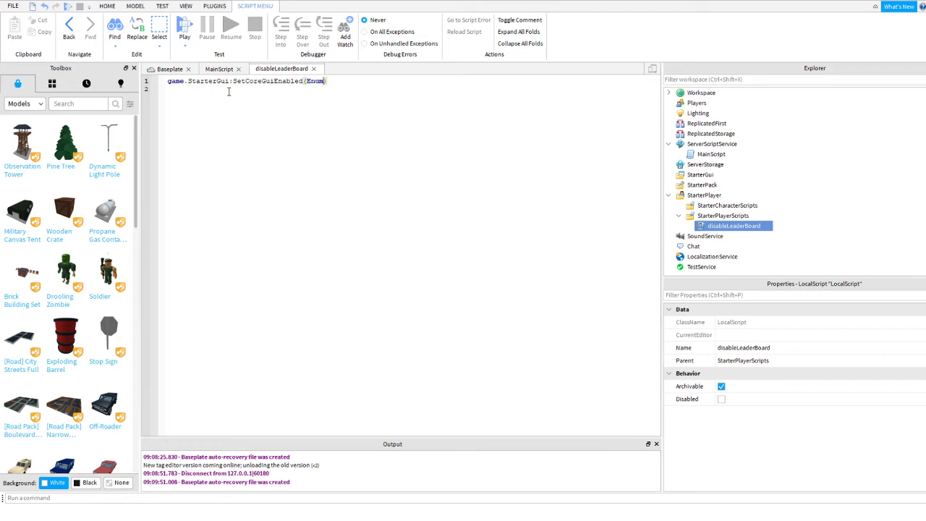
pyautogui.write('.')
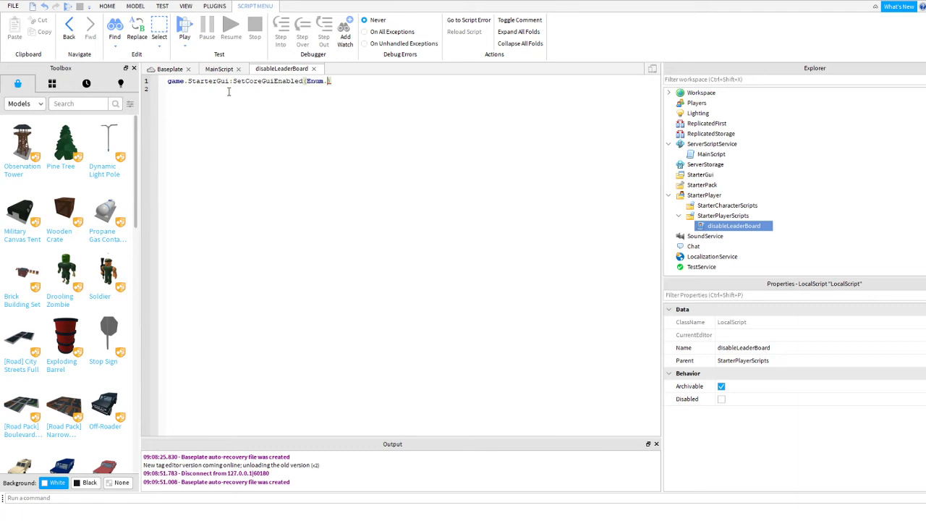
pyautogui.write('CoreGuiType')
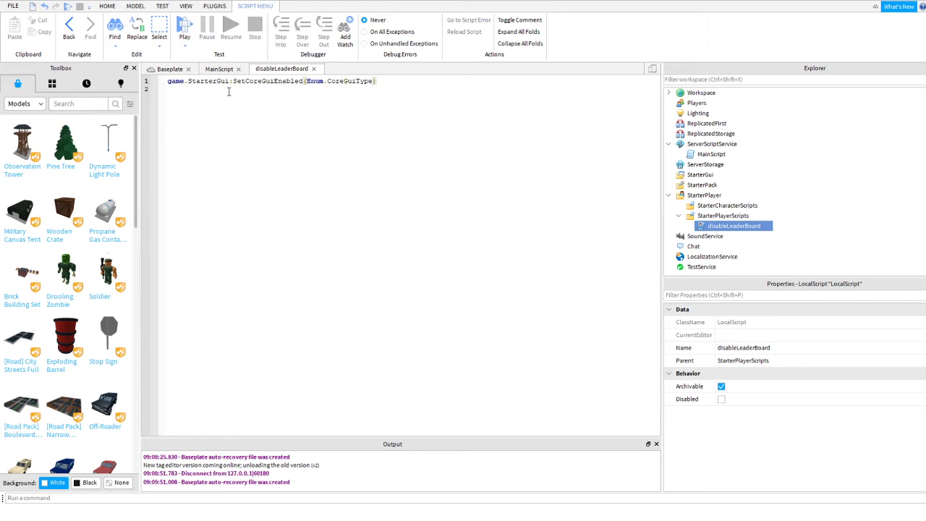
pyautogui.write('.PlayerList')
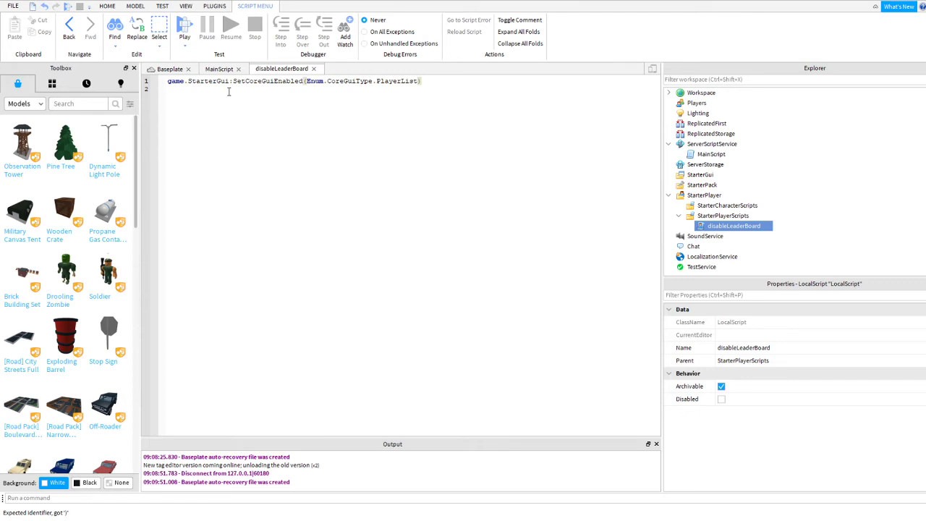
pyautogui.write(', false')
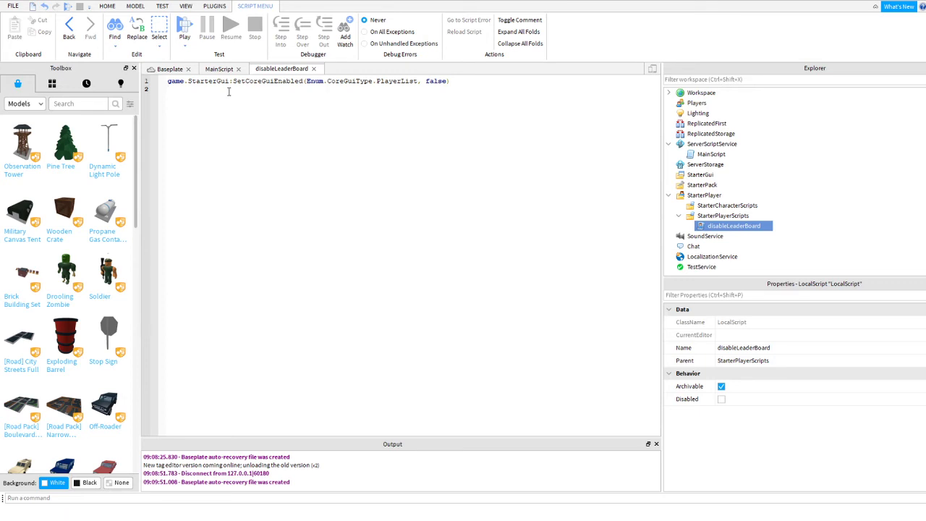
pyautogui.moveTo(430, 83)
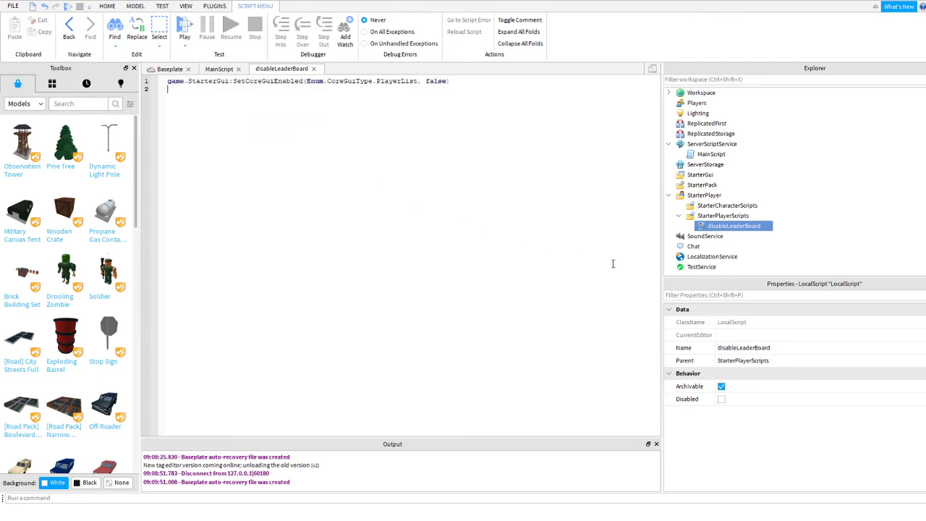
# - Select the disableLeaderBoard LocalScript and return to the Baseplate scene view
pyautogui.click(722, 216)
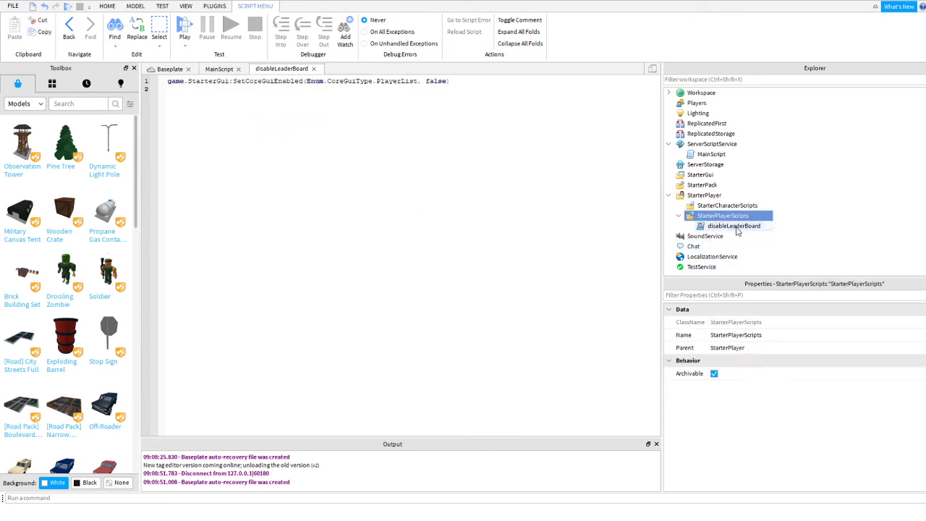
pyautogui.click(734, 226)
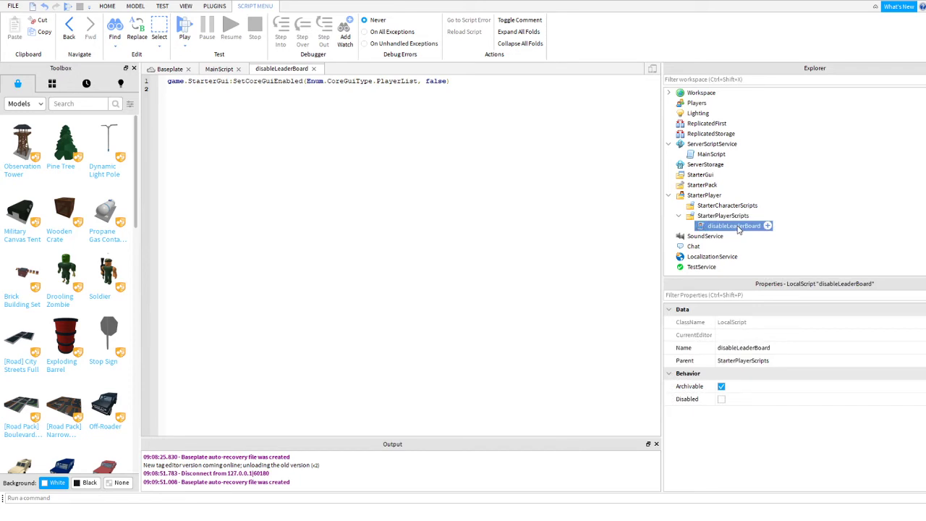
pyautogui.click(219, 68)
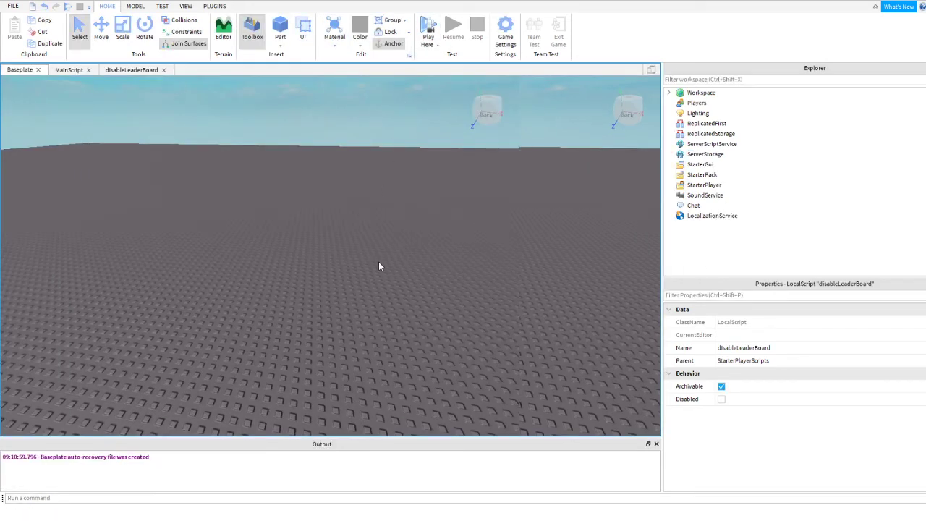
# - Run a quick playtest with no leaderboard showing, then stop it
pyautogui.click(428, 29)
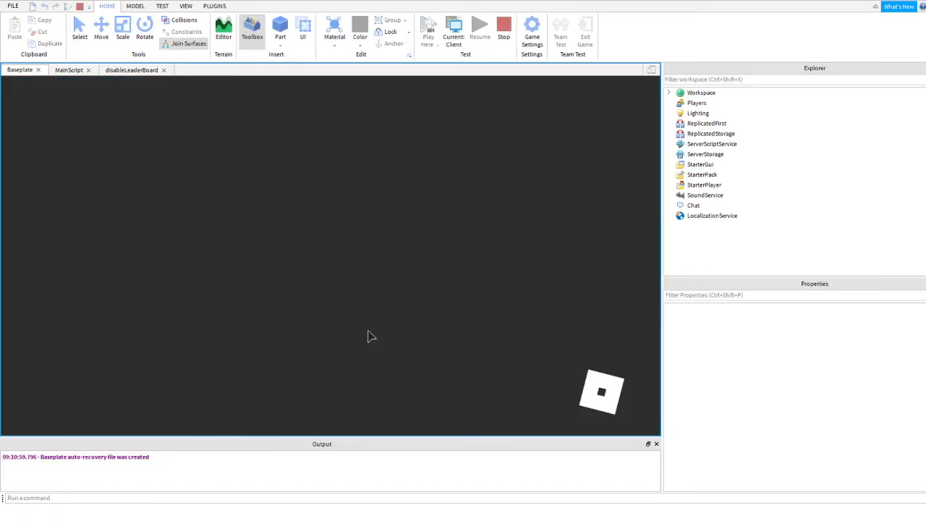
pyautogui.click(428, 29)
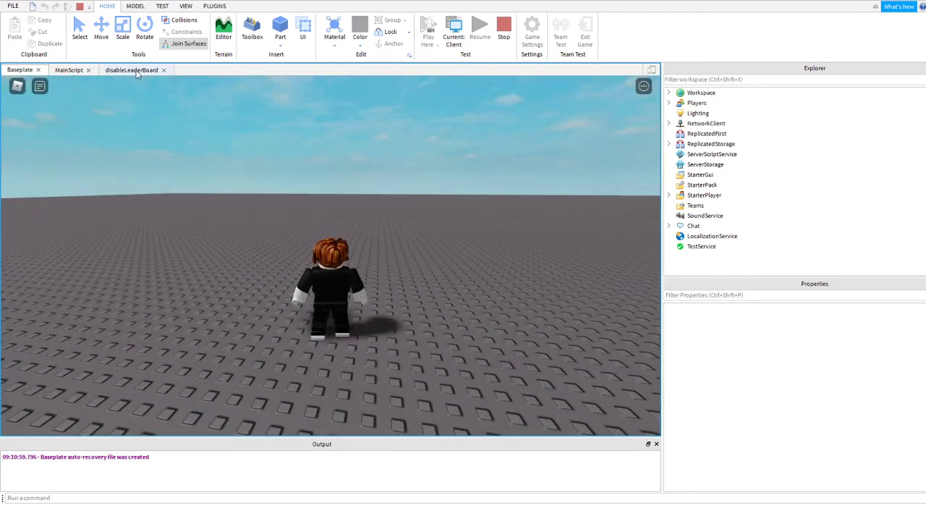
pyautogui.click(252, 31)
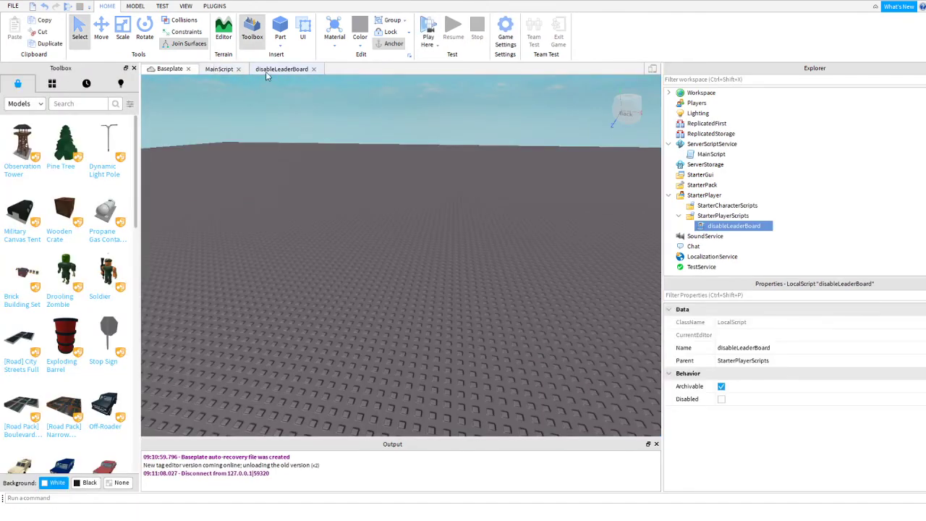
# - Comment out the SetCoreGuiEnabled line and playtest to see 10 Points listed
pyautogui.click(281, 69)
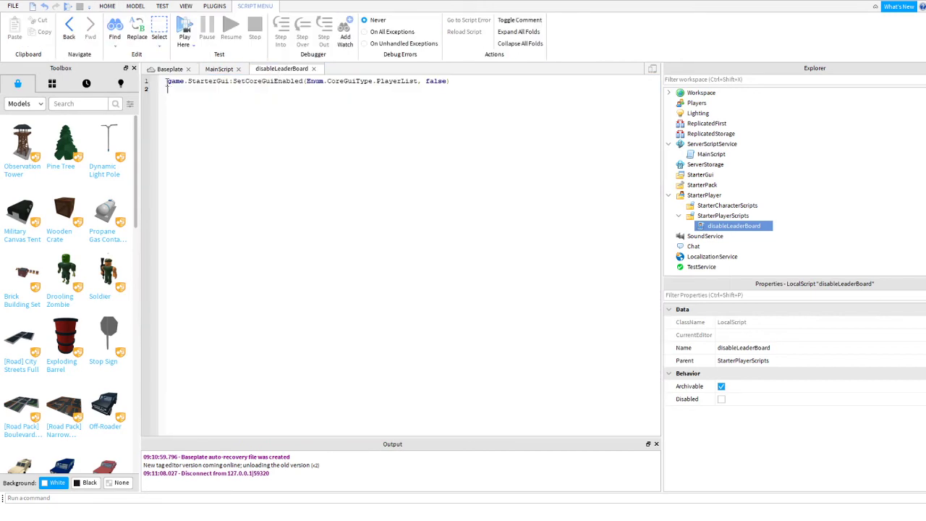
pyautogui.write('--')
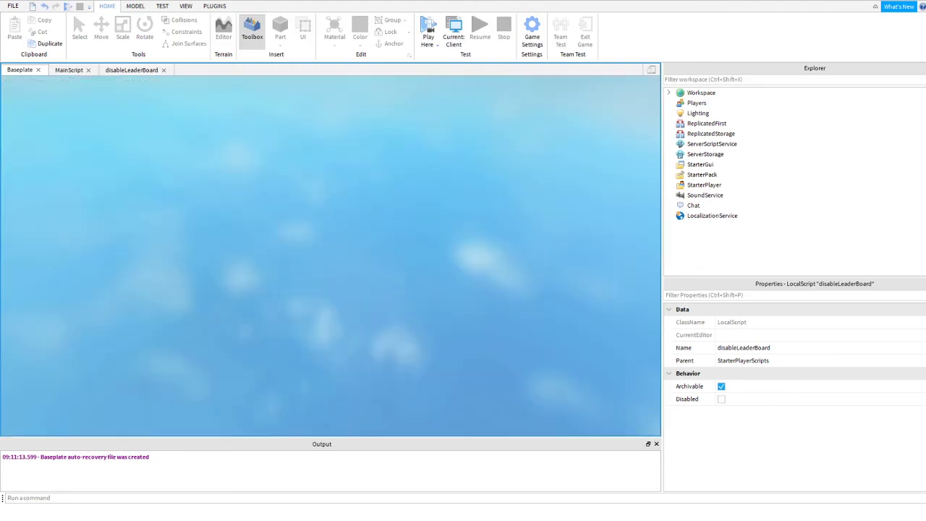
pyautogui.click(428, 27)
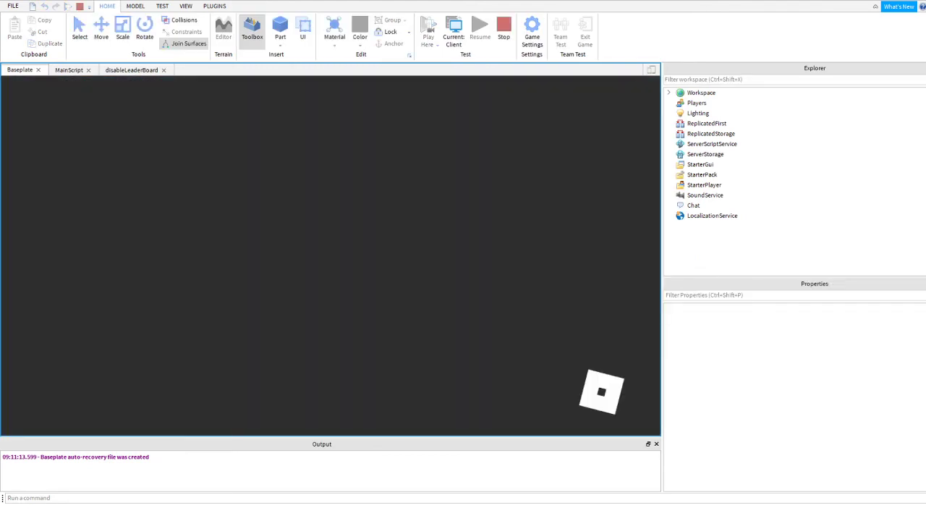
pyautogui.click(429, 27)
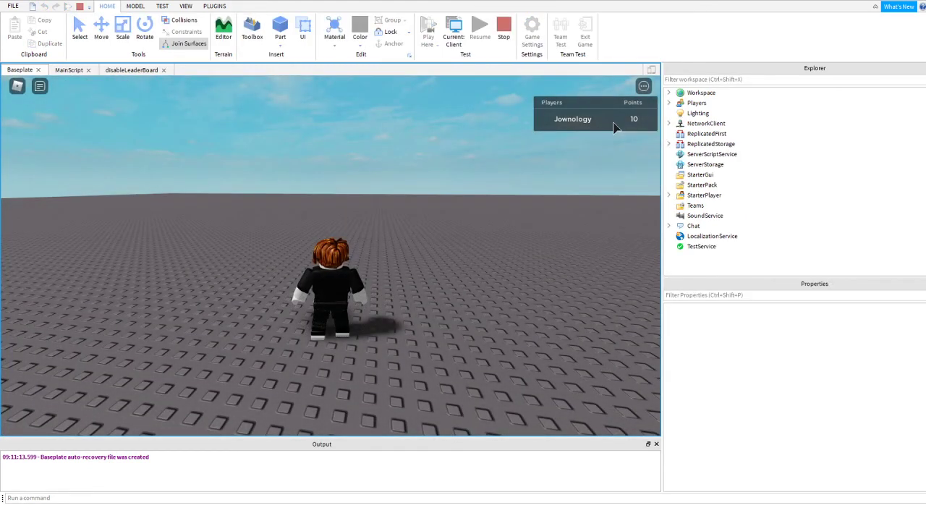
pyautogui.click(131, 69)
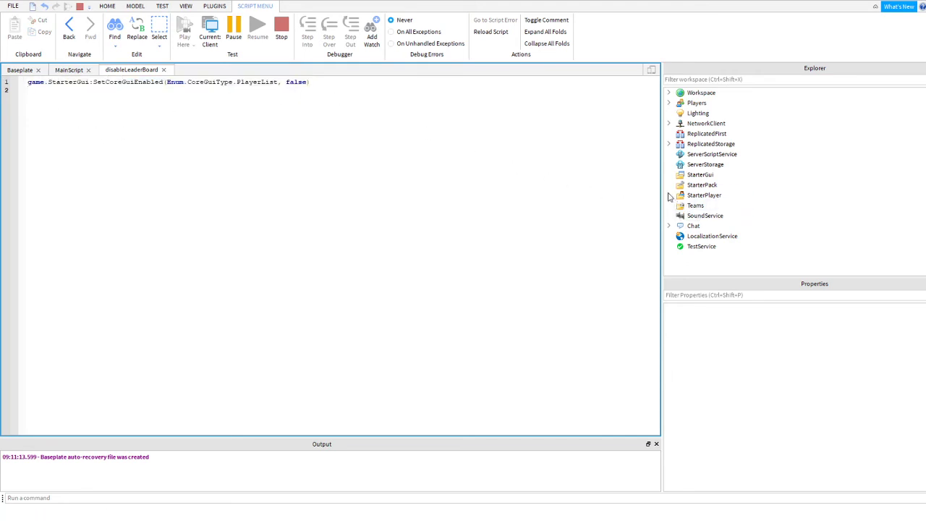
# - Inspect StarterPlayer's contents in Explorer, then stop the test sessions to return to edit mode
pyautogui.click(669, 195)
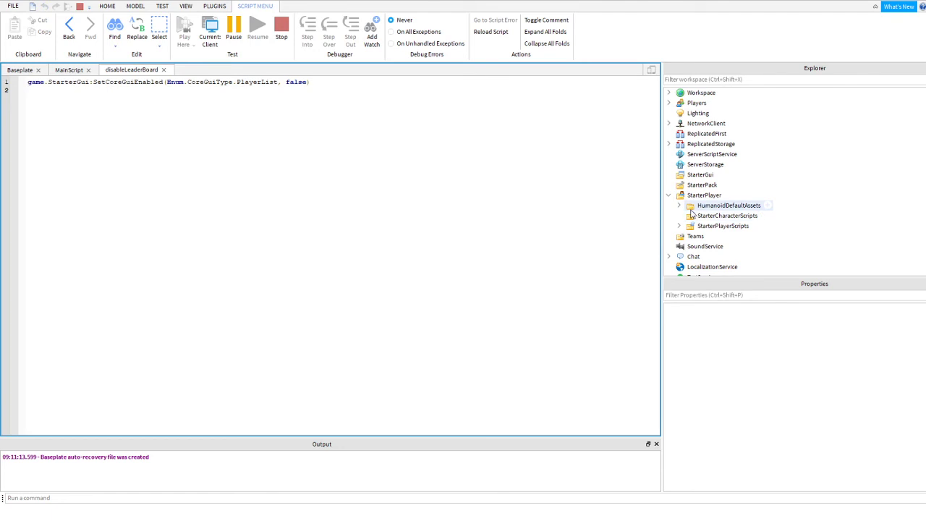
pyautogui.click(679, 226)
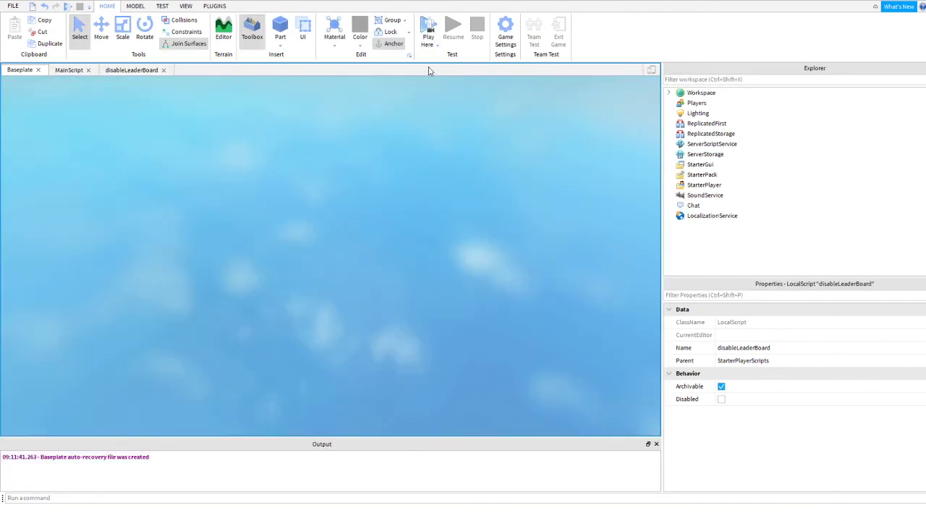
pyautogui.click(428, 26)
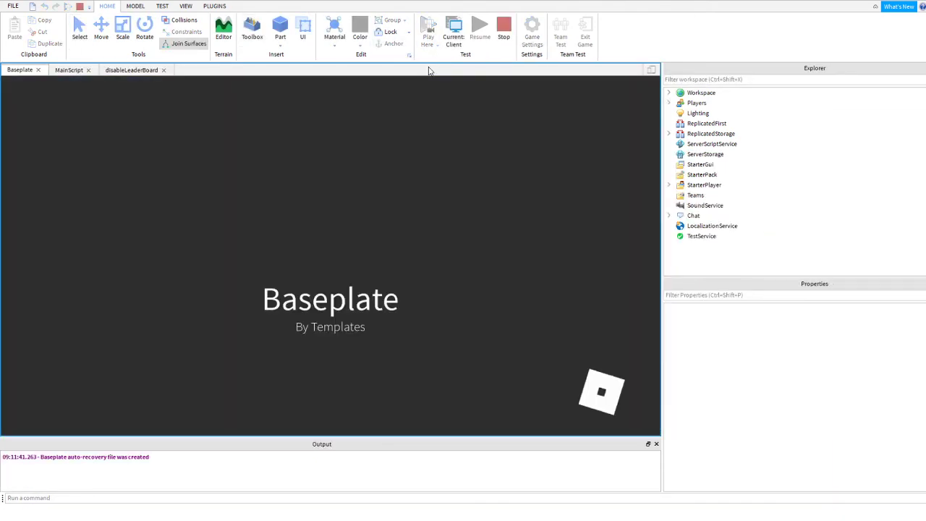
pyautogui.click(427, 35)
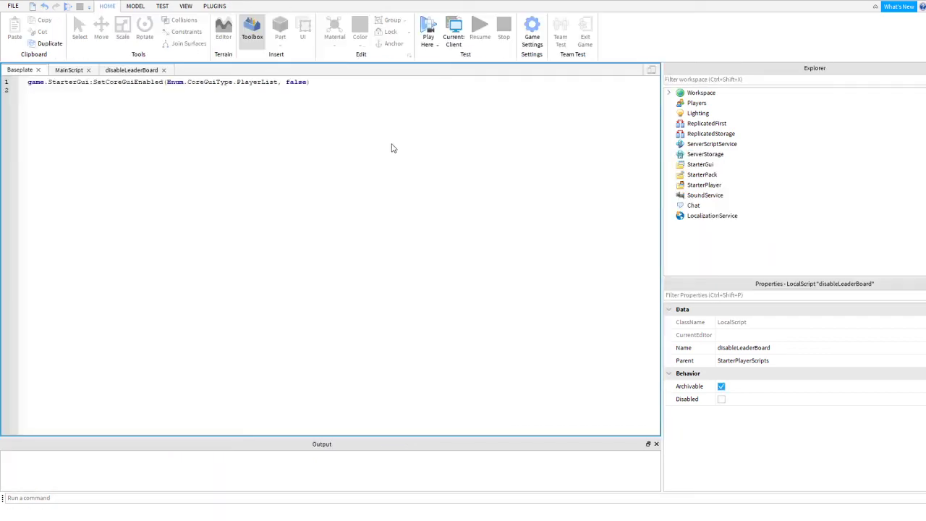
pyautogui.click(428, 26)
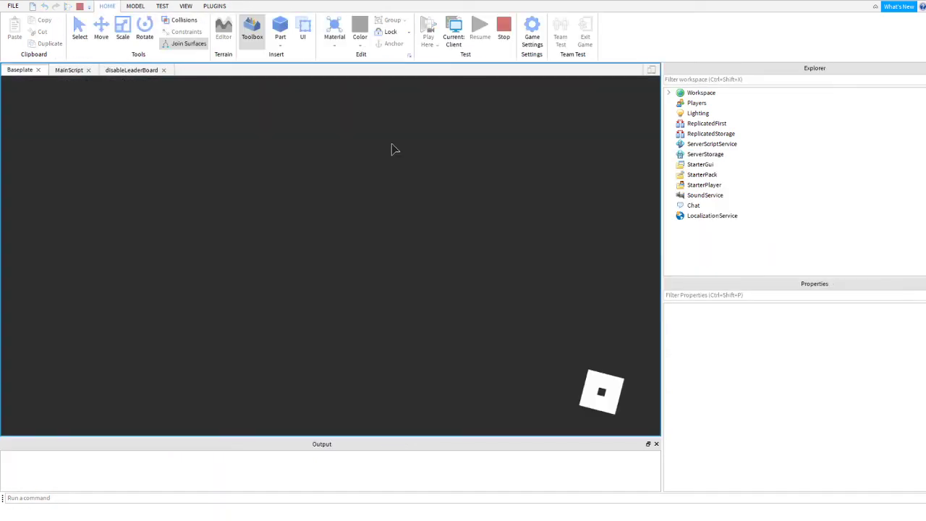
pyautogui.click(428, 29)
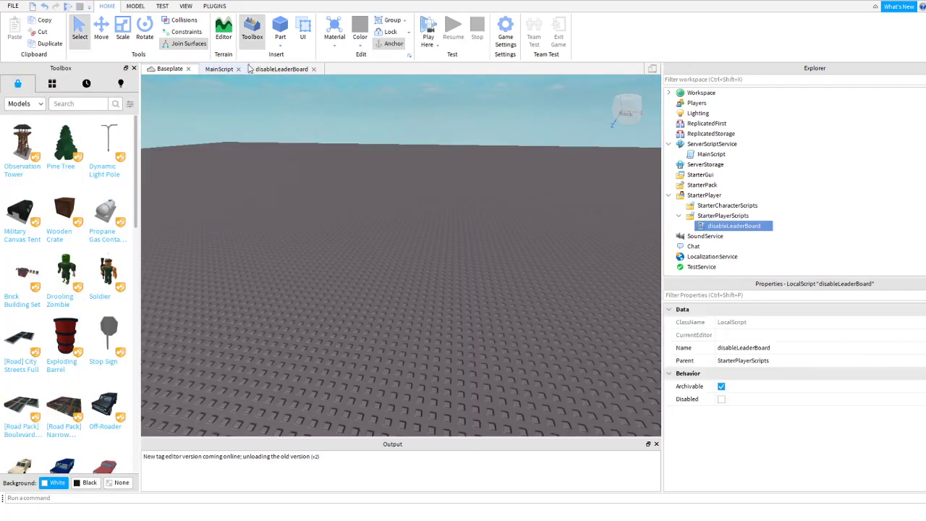
# - In the disableLeaderBoard script, replace the 'false' argument with 'true'
pyautogui.click(282, 69)
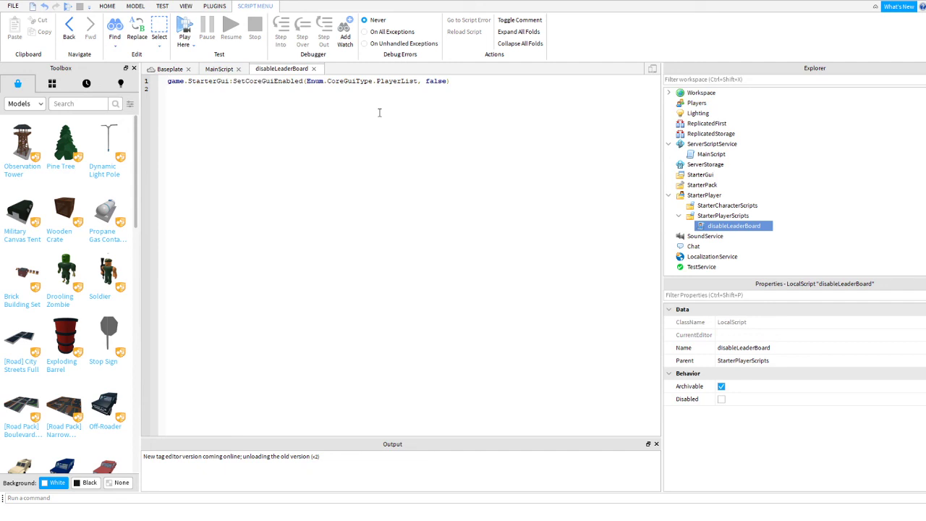
pyautogui.doubleClick(435, 81)
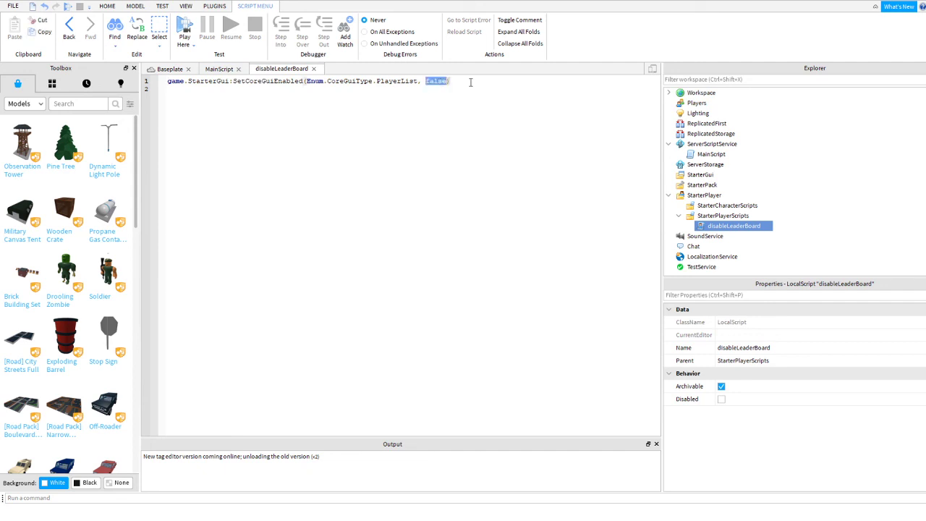
pyautogui.write('true')
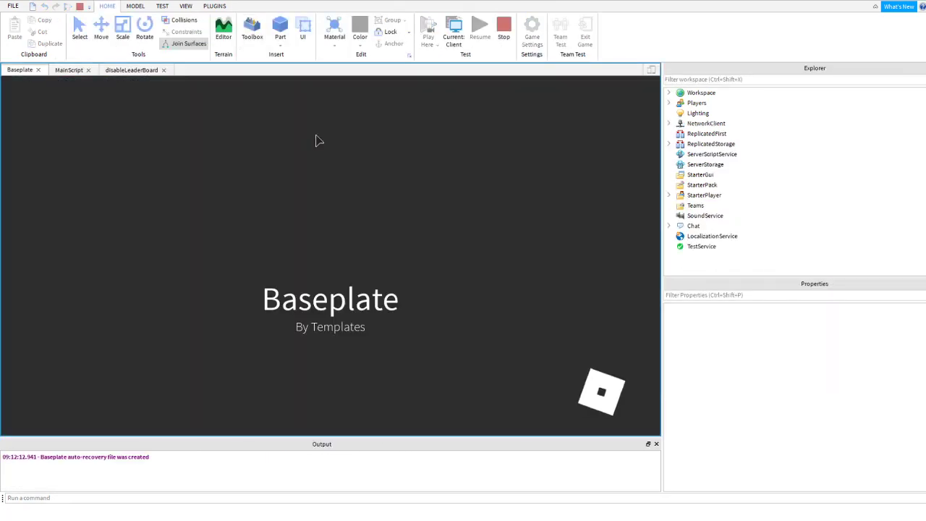
# - Set the disableLeaderBoard argument back to 'false' and start a new playtest
pyautogui.click(428, 27)
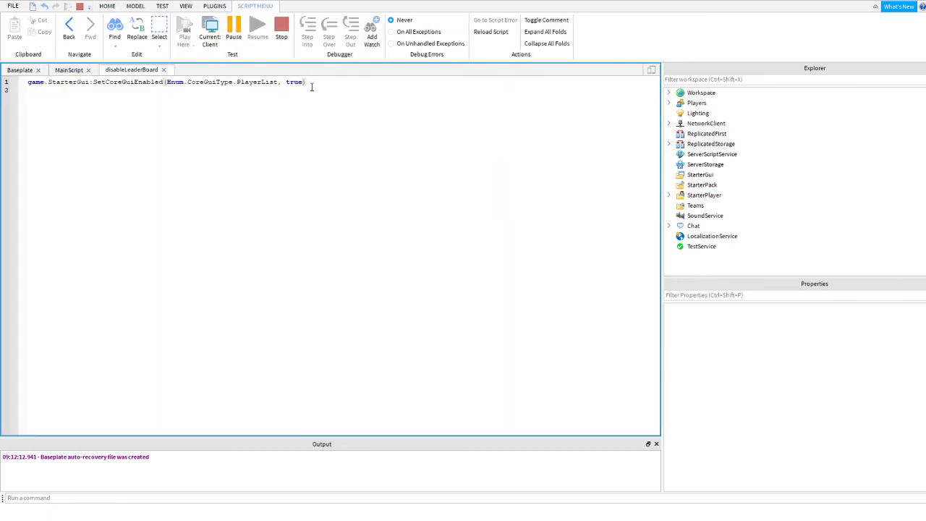
pyautogui.write('false')
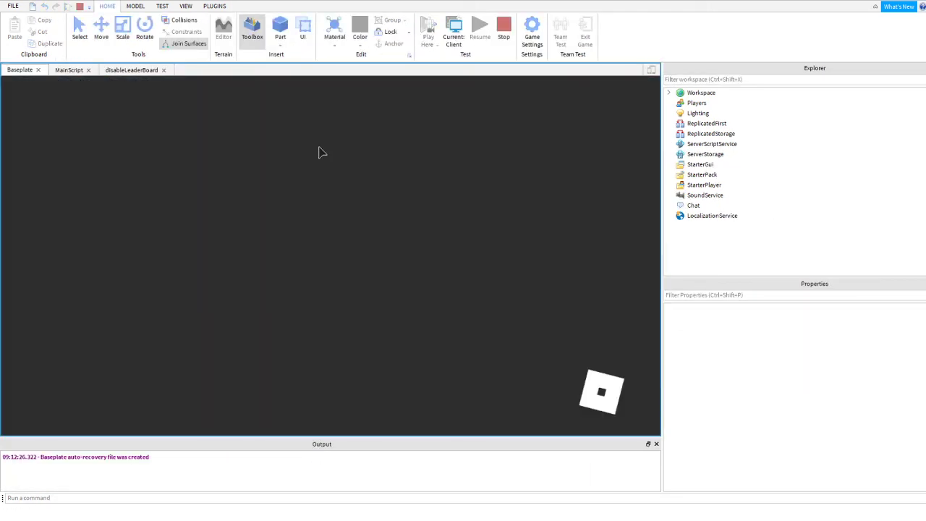
pyautogui.click(428, 30)
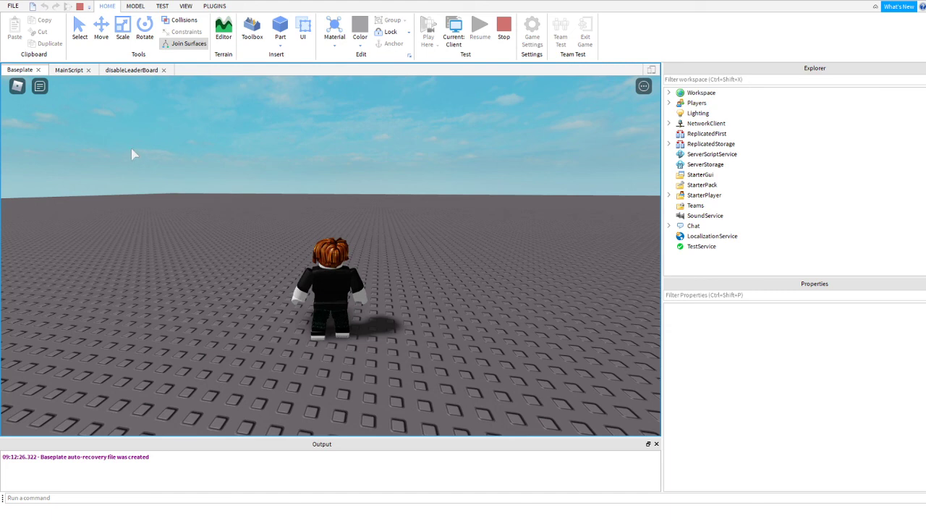
pyautogui.moveTo(84, 208)
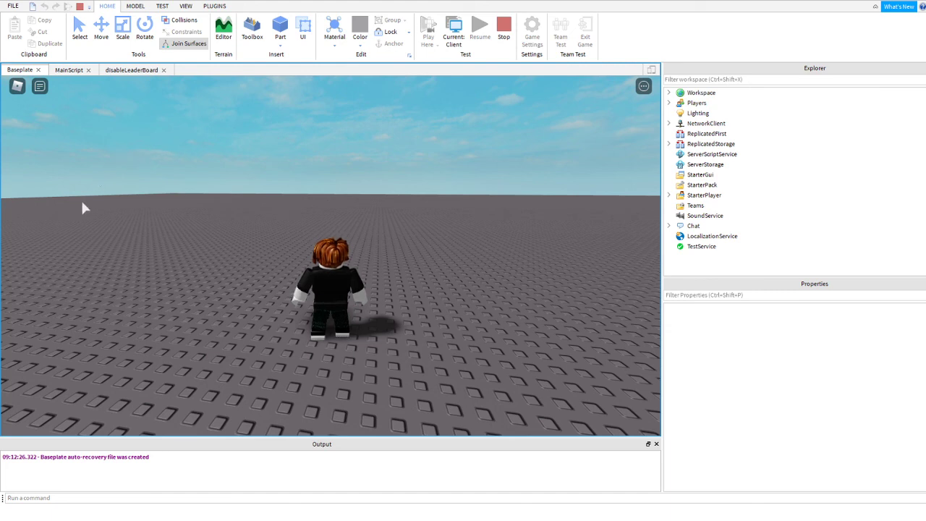